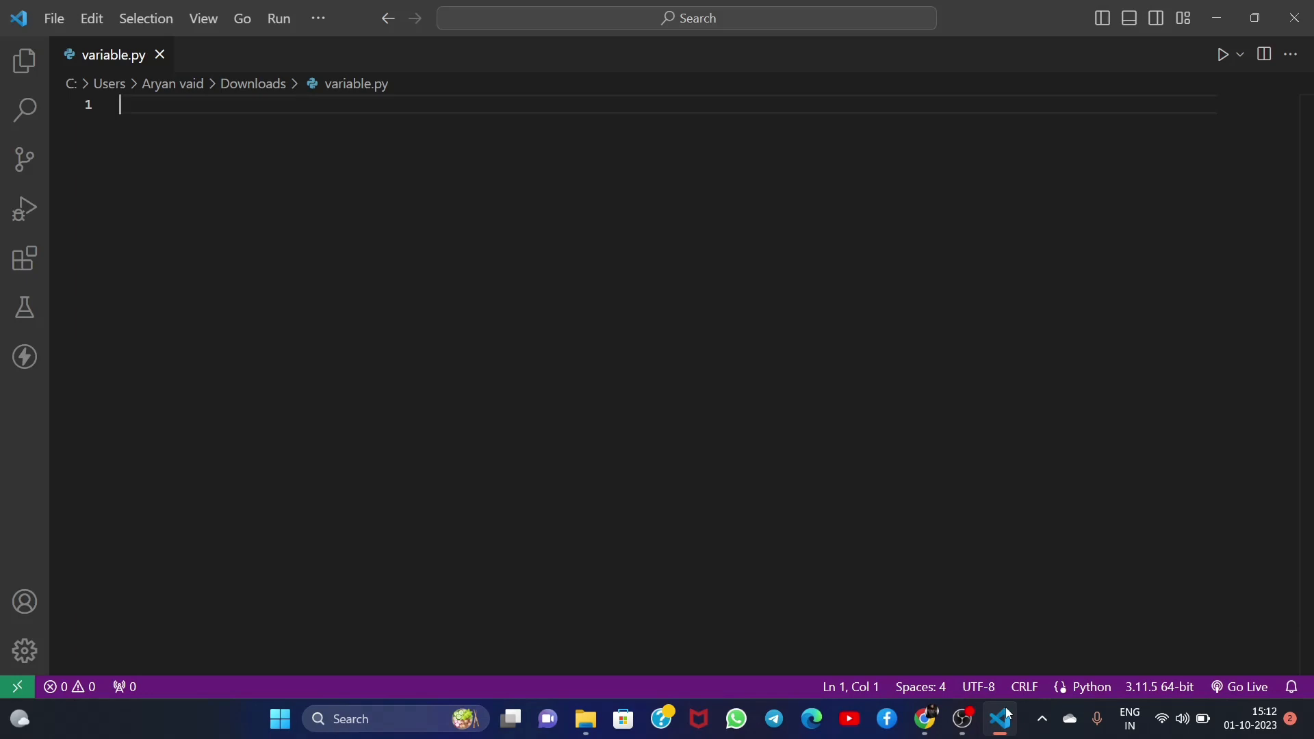
Assign a = 10 and b = "Aryan" on separate lines in variable.py.
text(a)
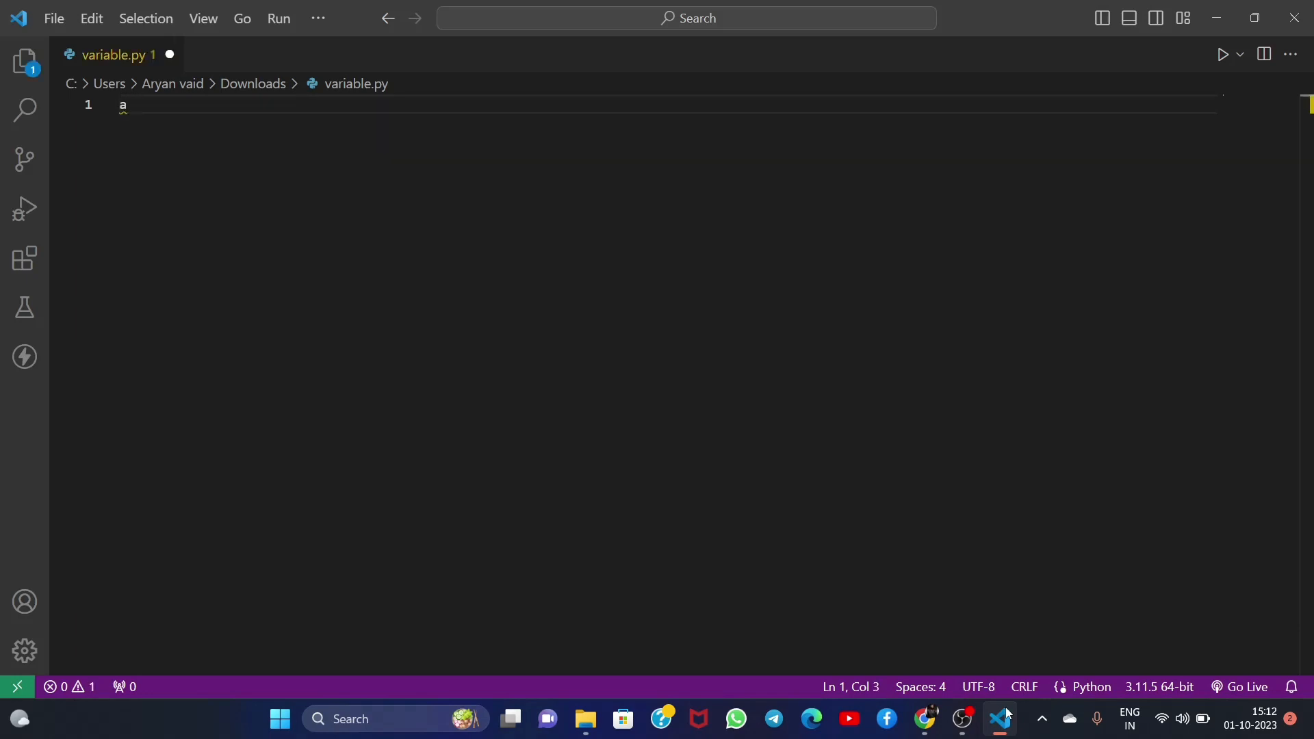
text(= 1)
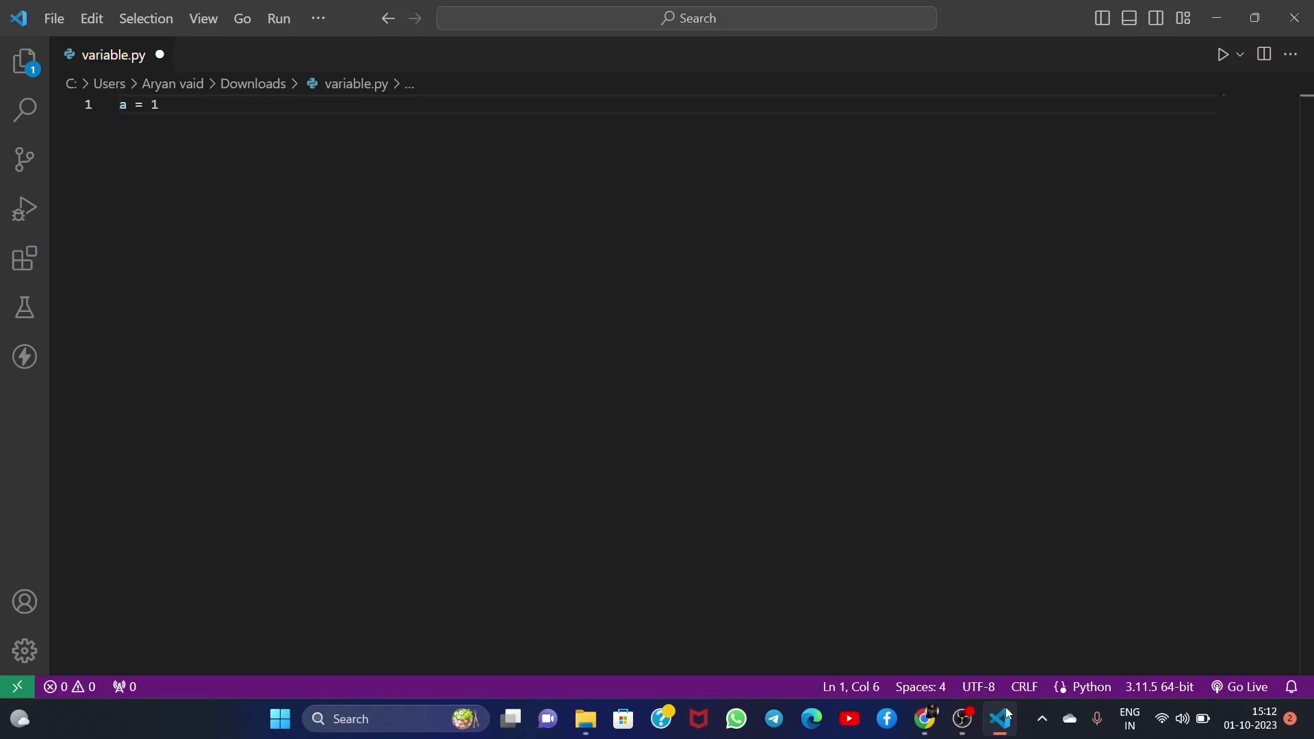
click(157, 104)
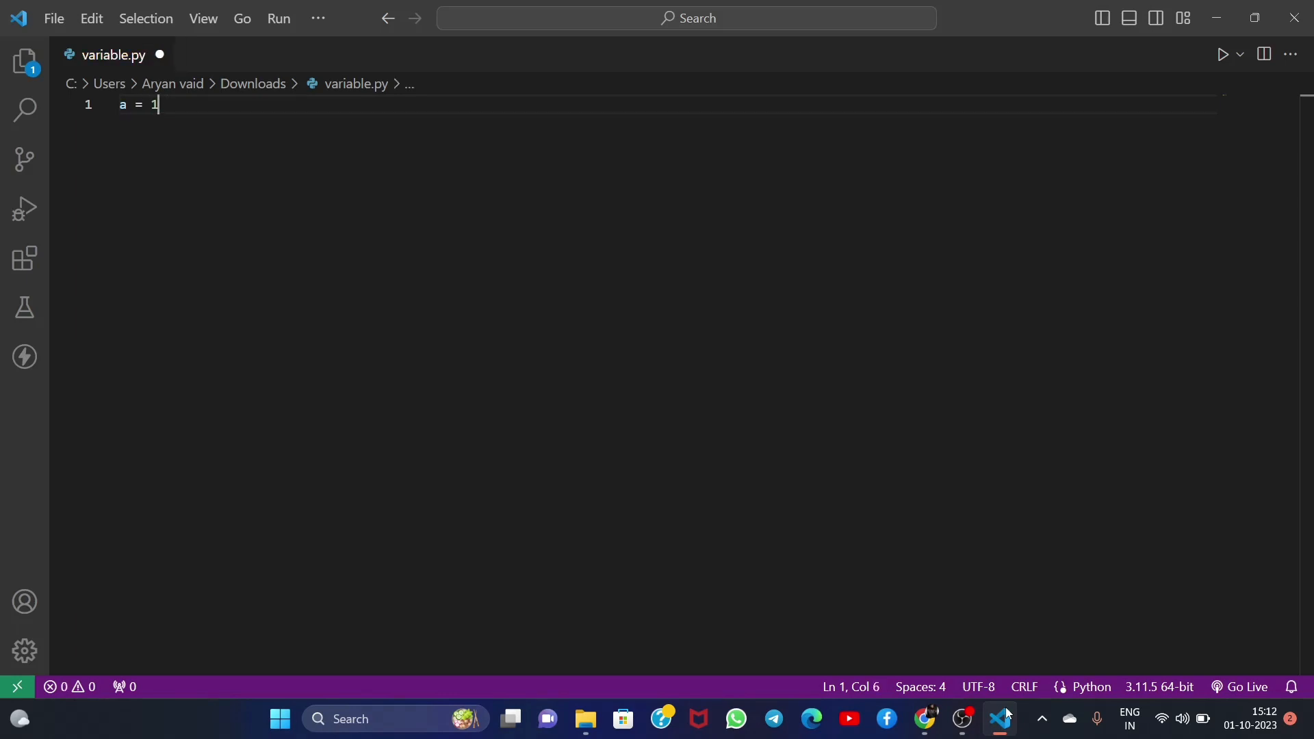
key(enter)
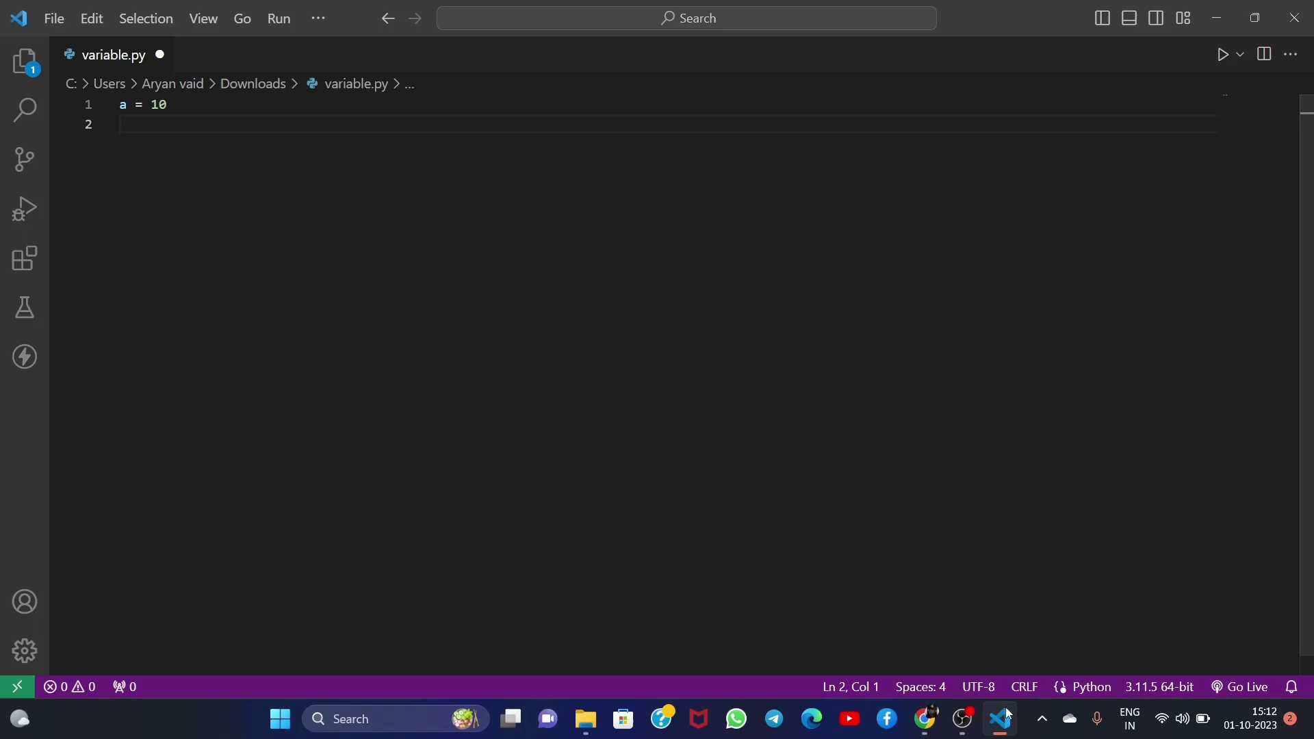
text(b = "Ary)
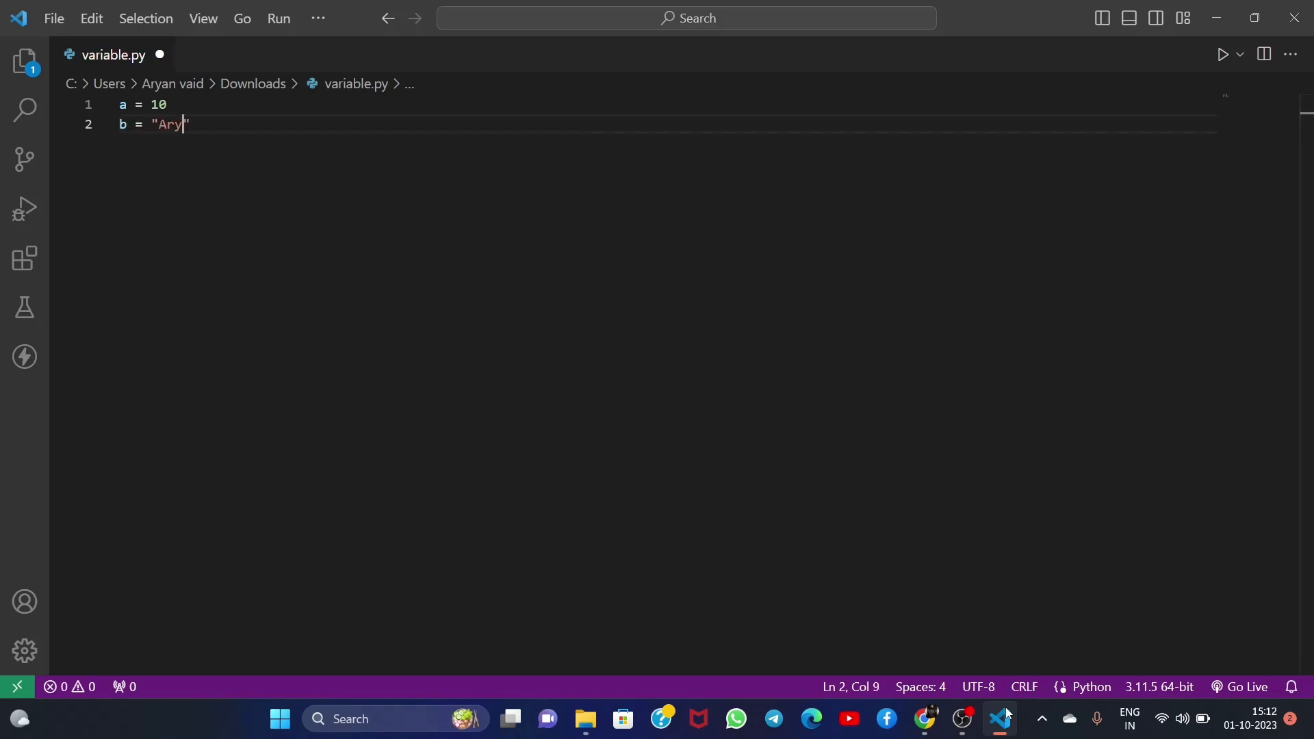
text(an)
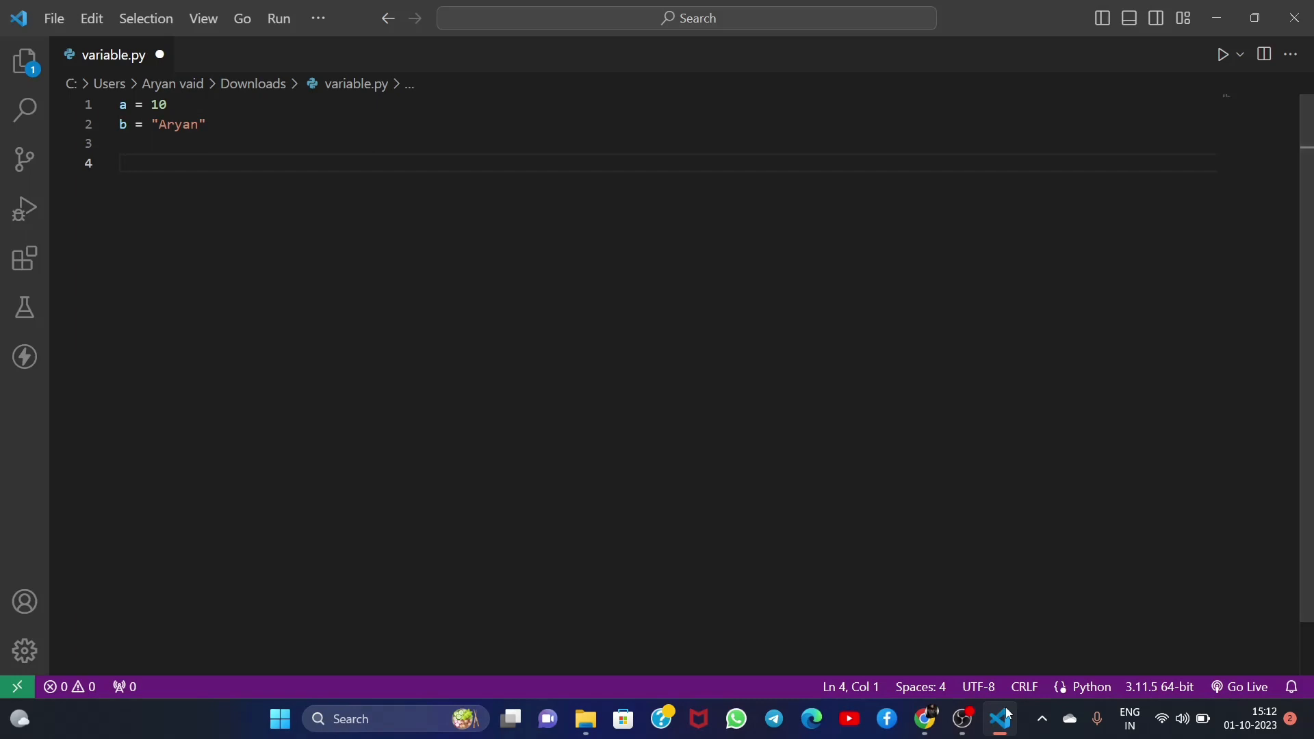
Add print(a) and print(b), then run the script to show 10 and Aryan.
text(print(A)
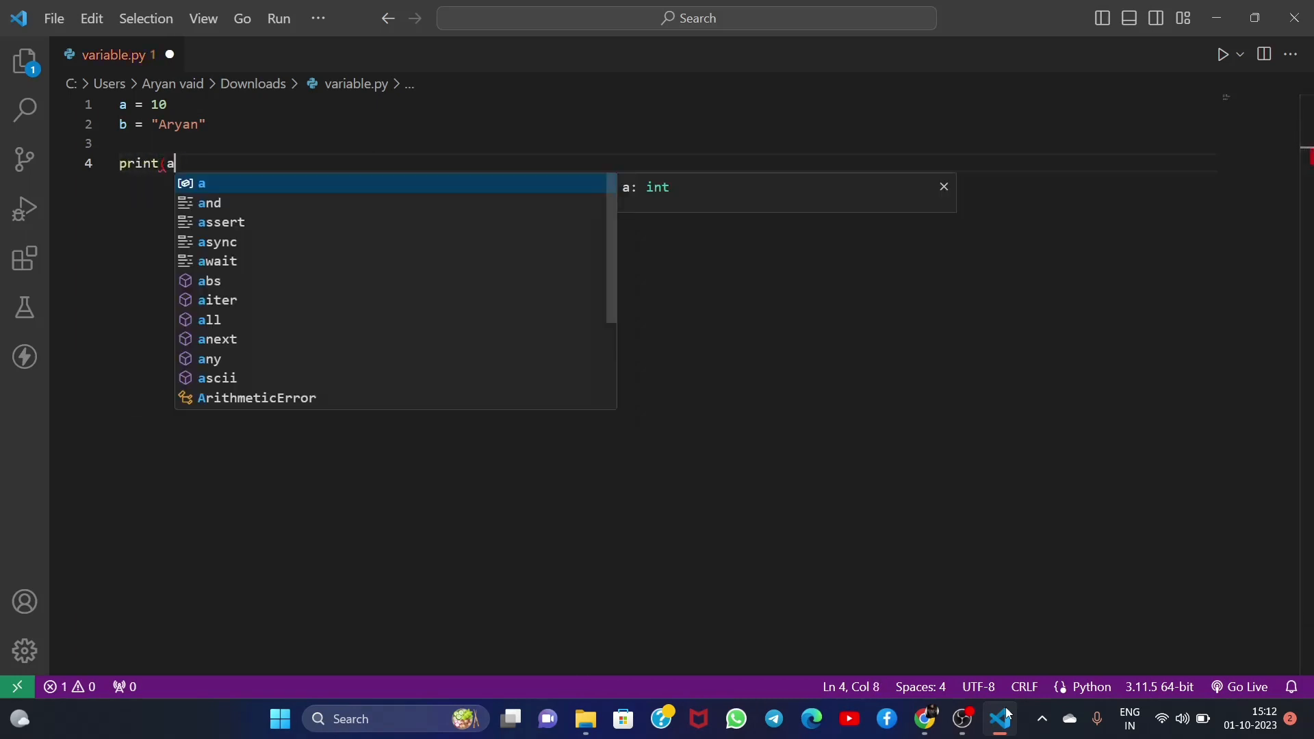
key(Enter)
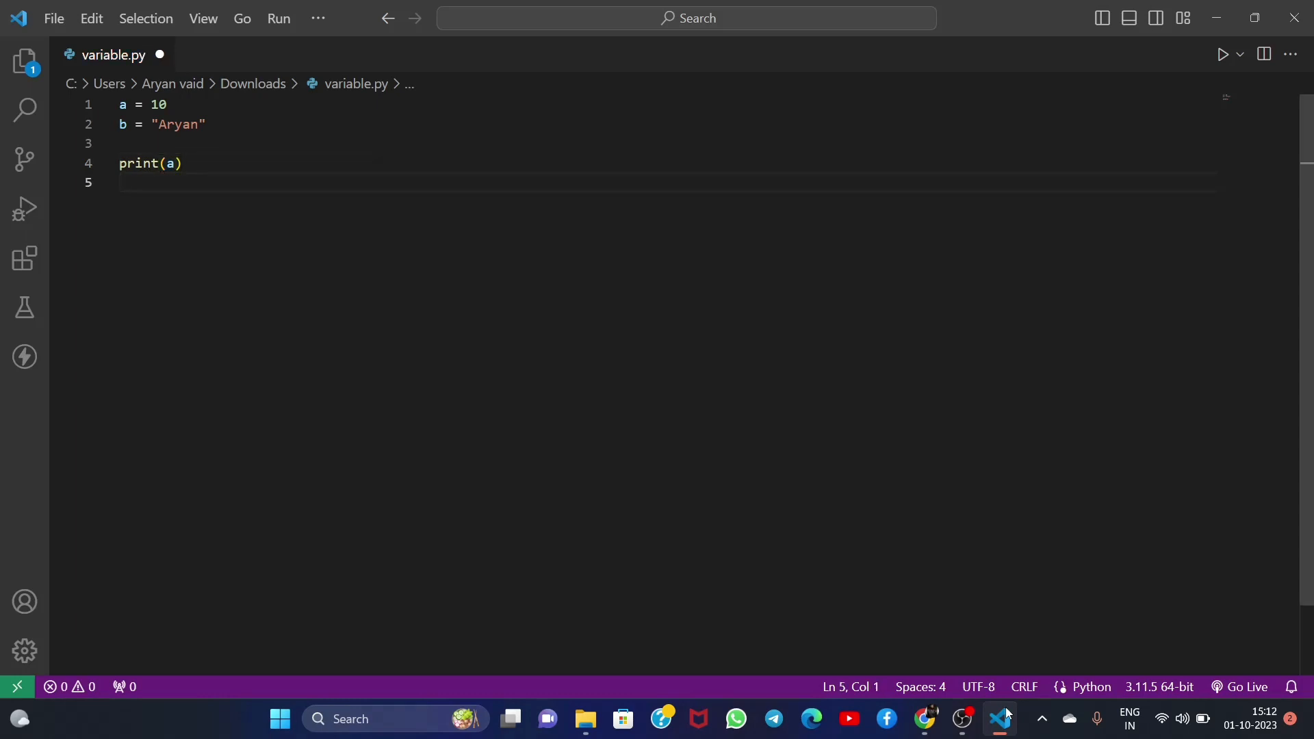
text(print(b)
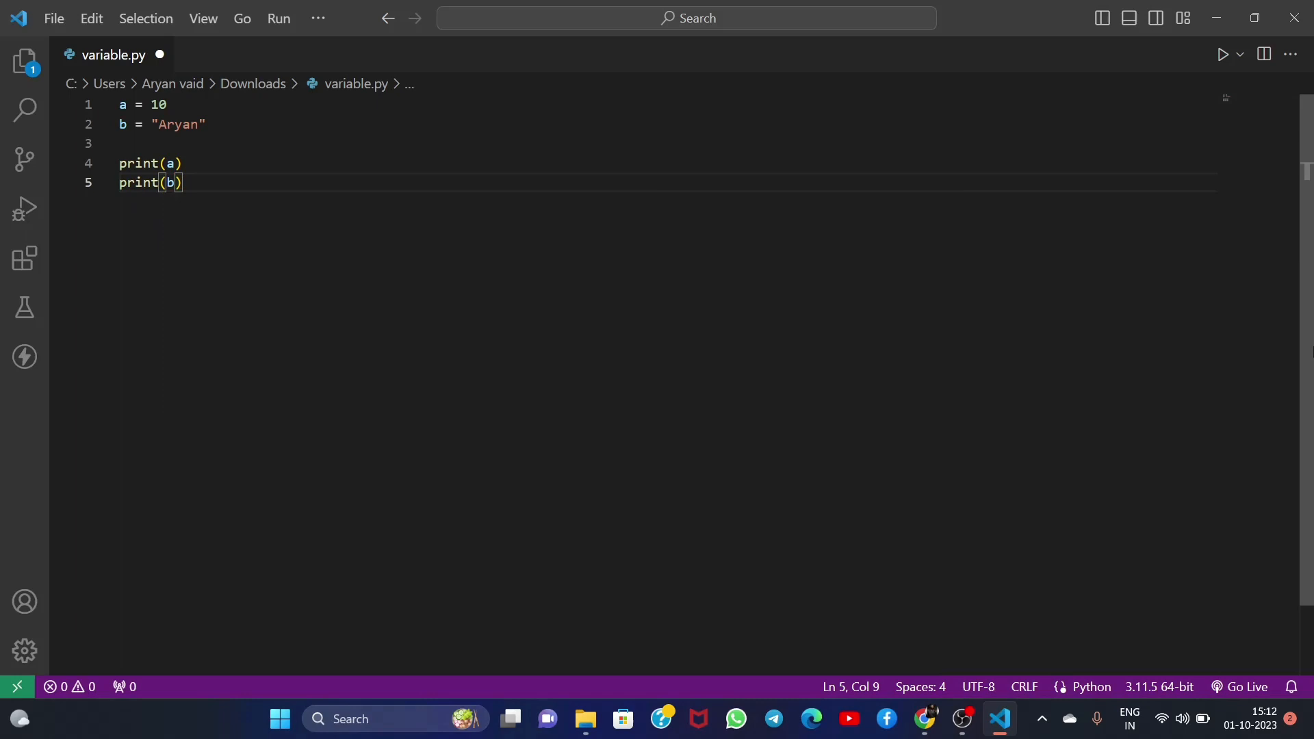
click(1222, 53)
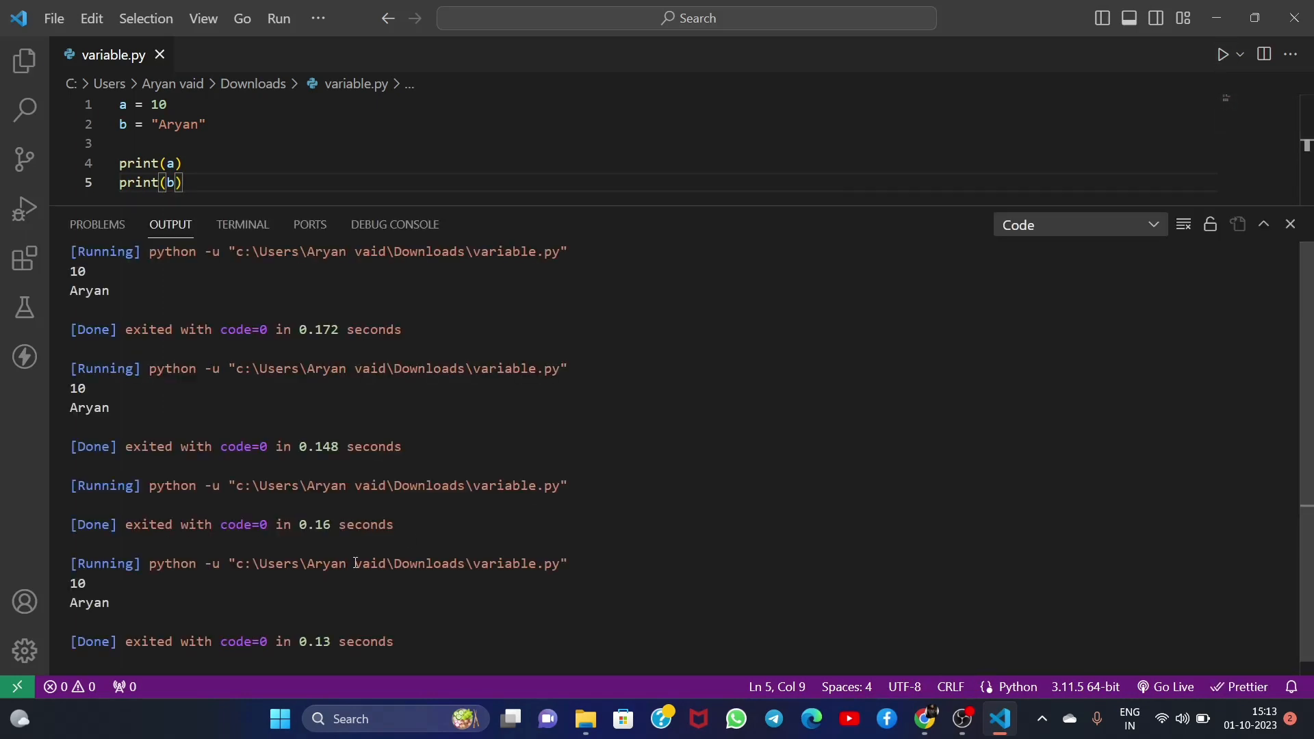
mouse_move(288, 146)
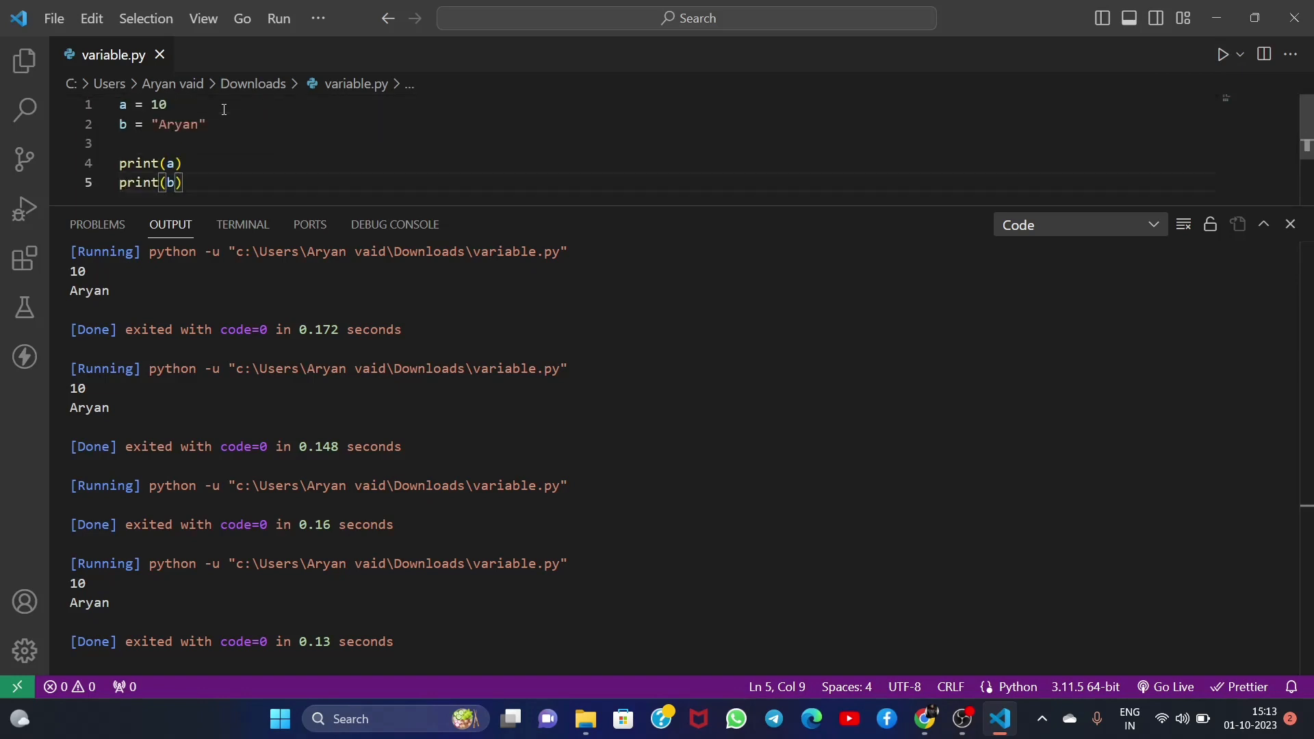
Define c = 10.5 and d = 3 on the blank lines after the first variables.
click(134, 143)
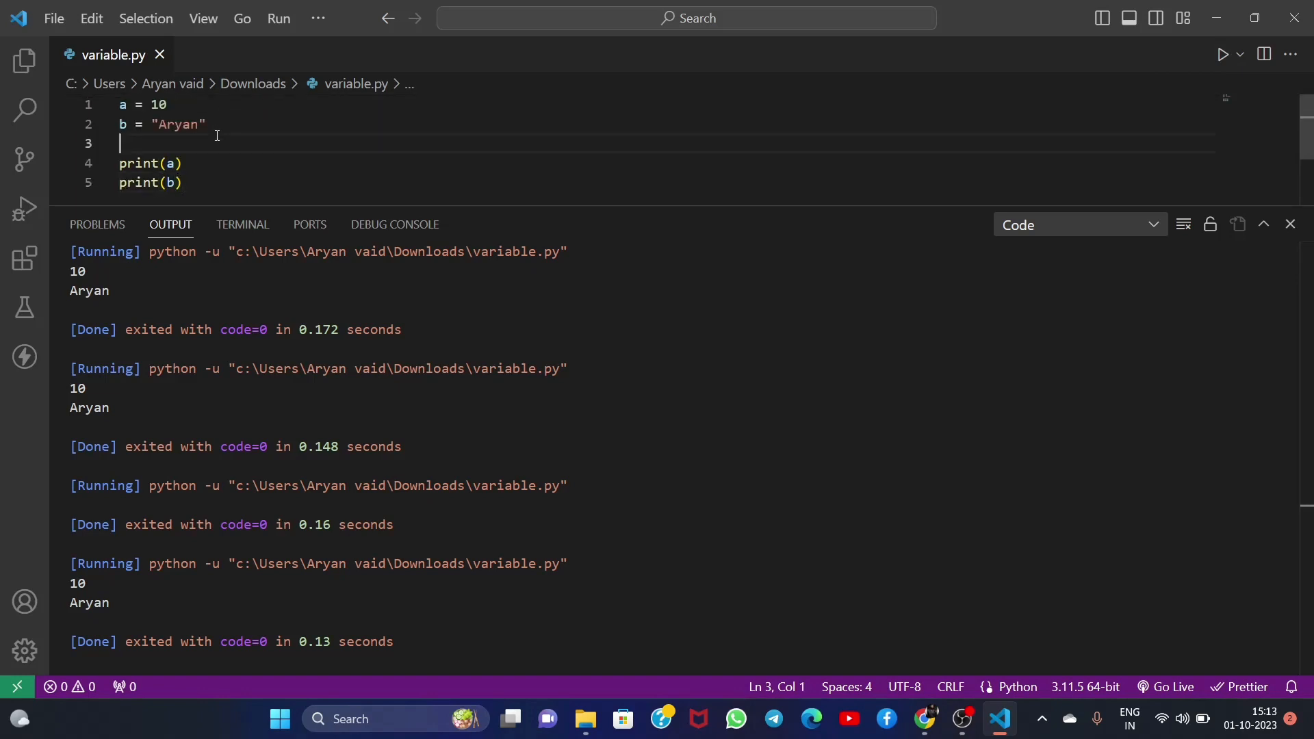
text(c = 1)
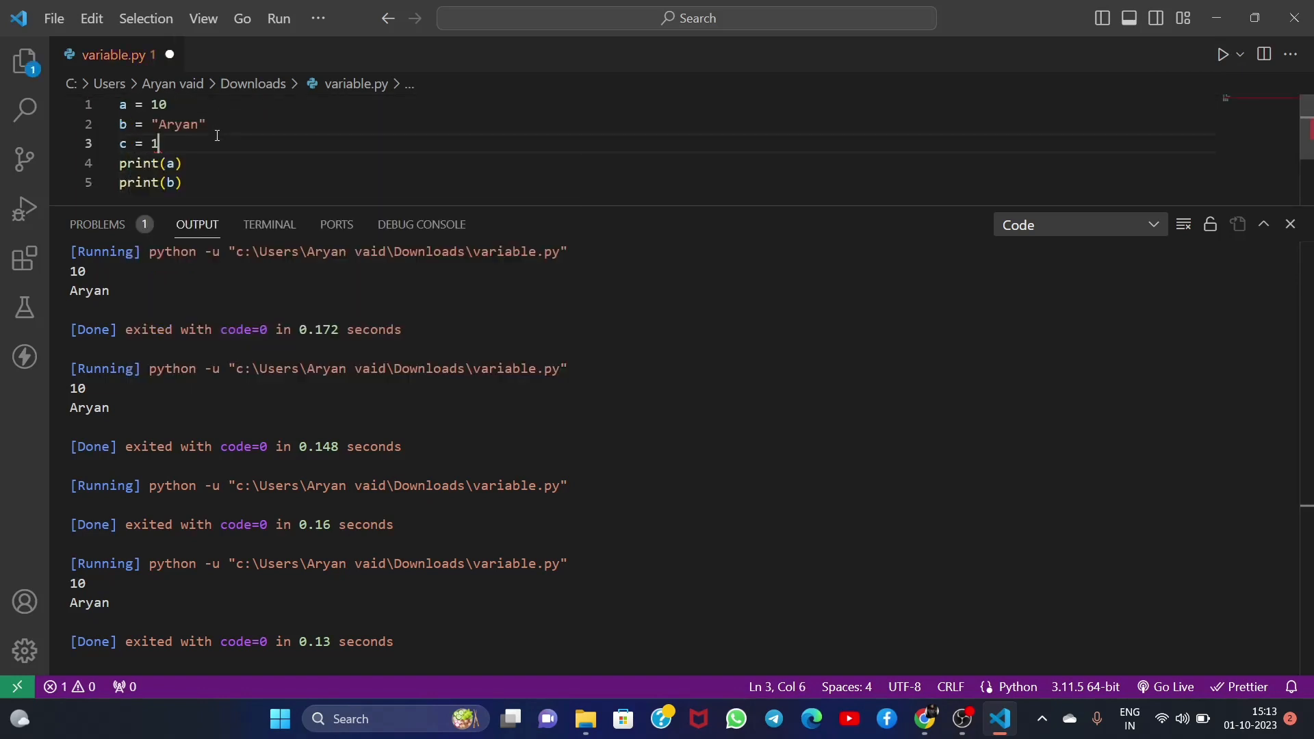
text(0.5)
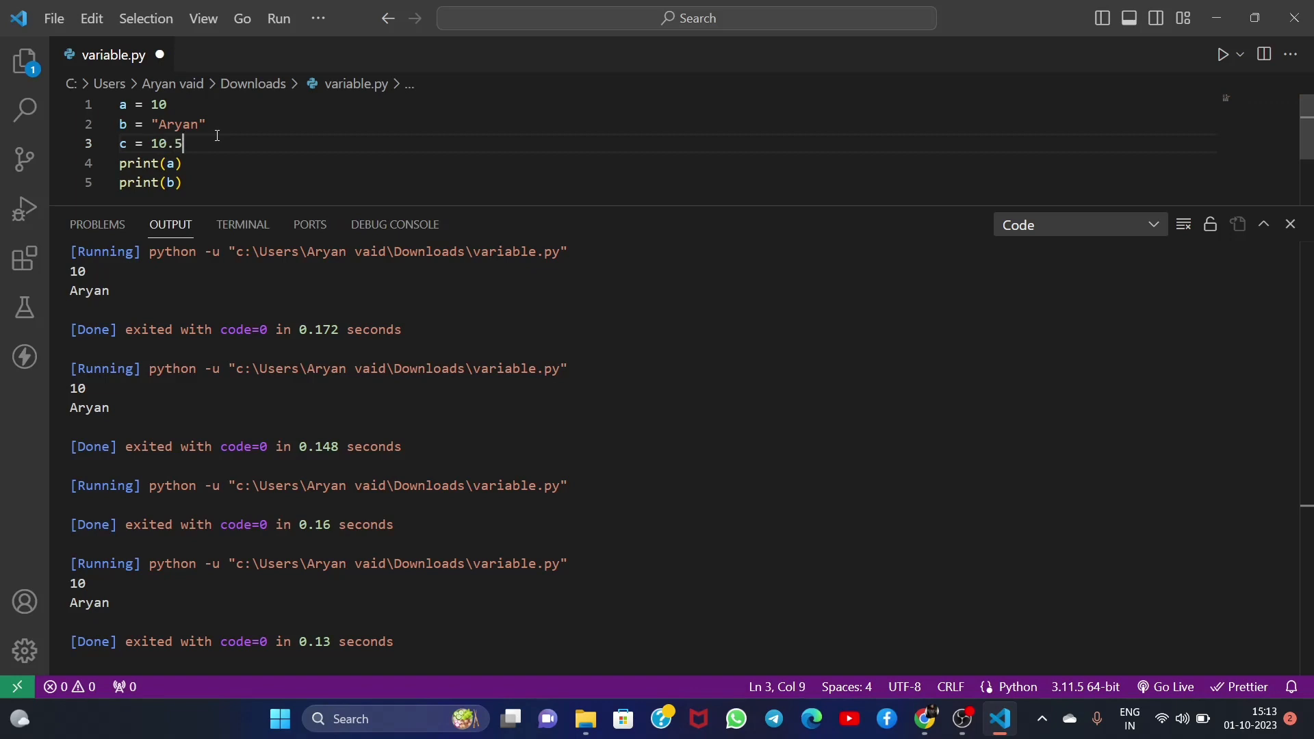
text(d =)
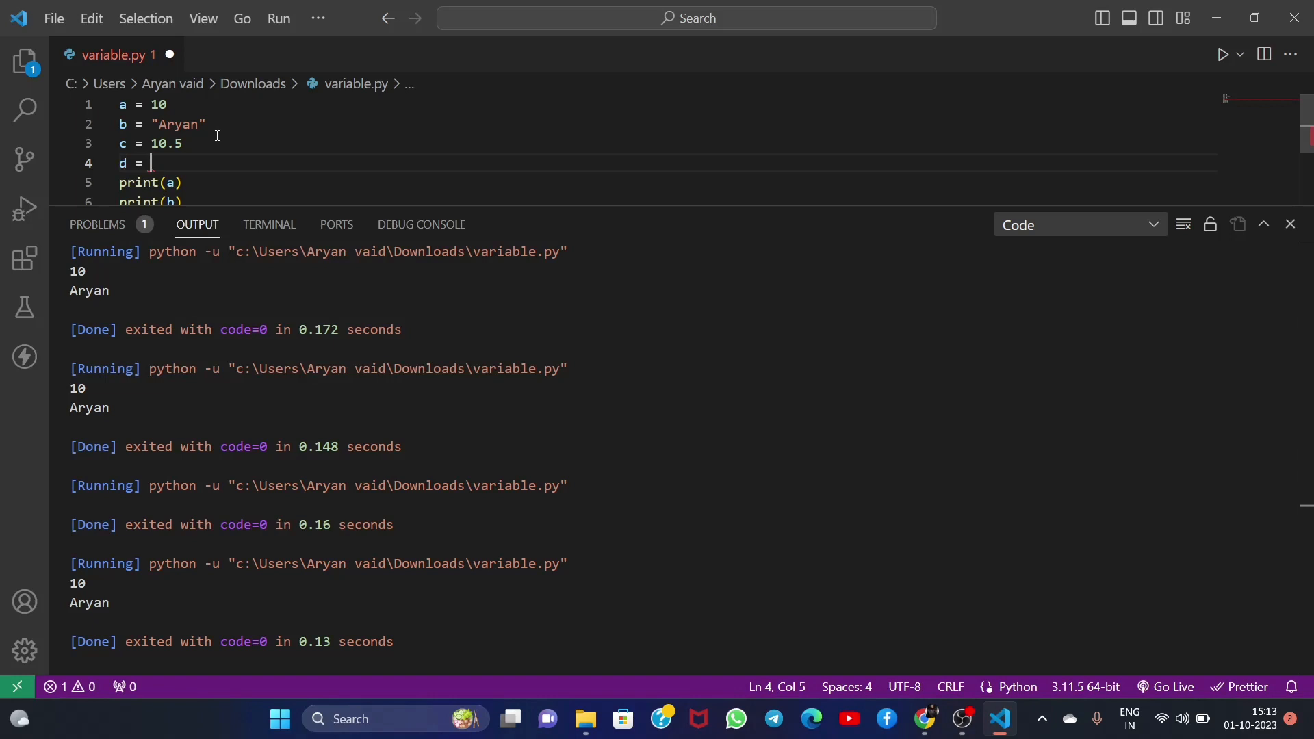
text(3)
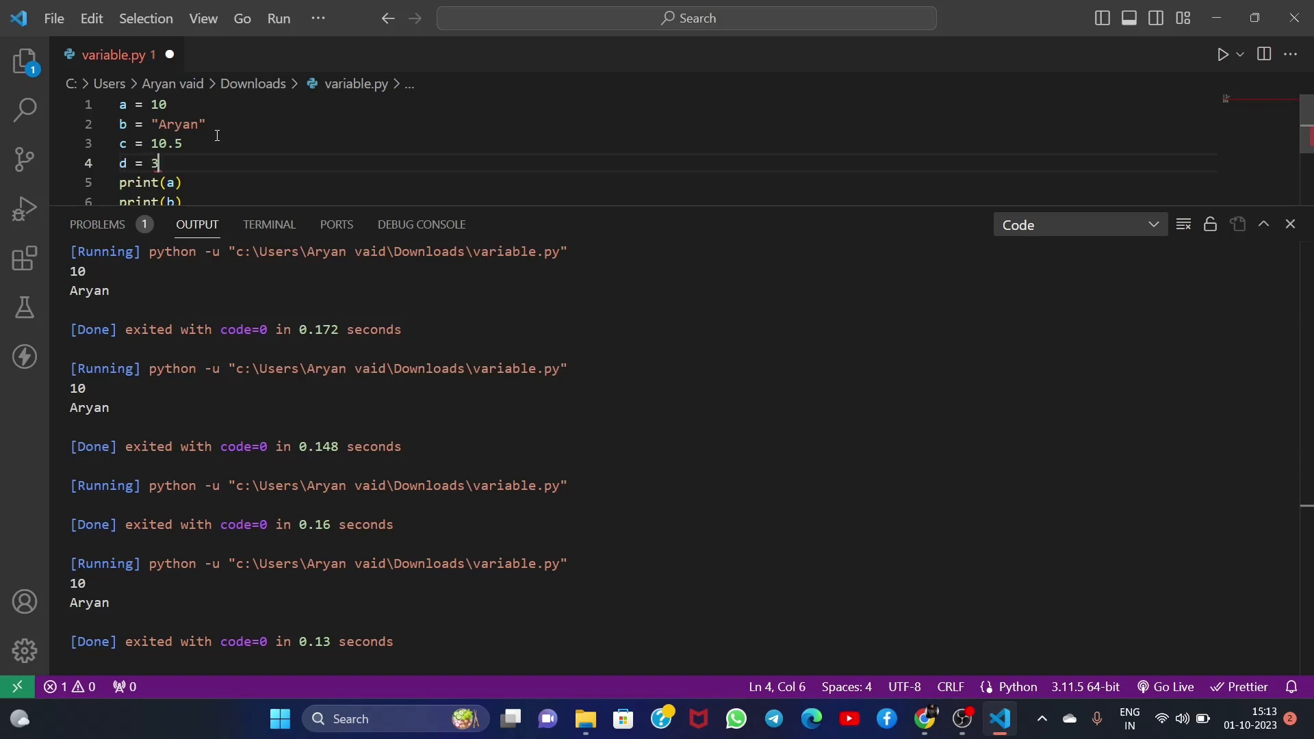
Add e = c/d and f = int(e) on their own lines.
text(e=)
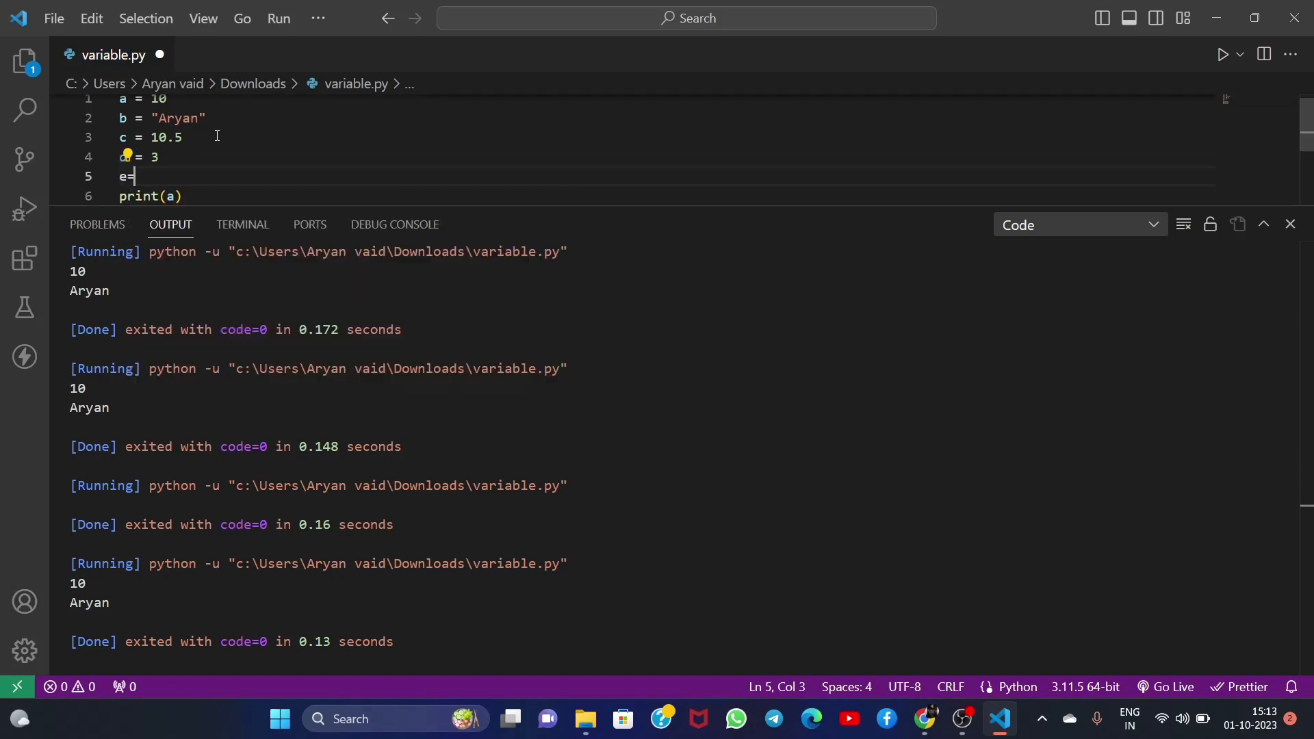
text(c/e)
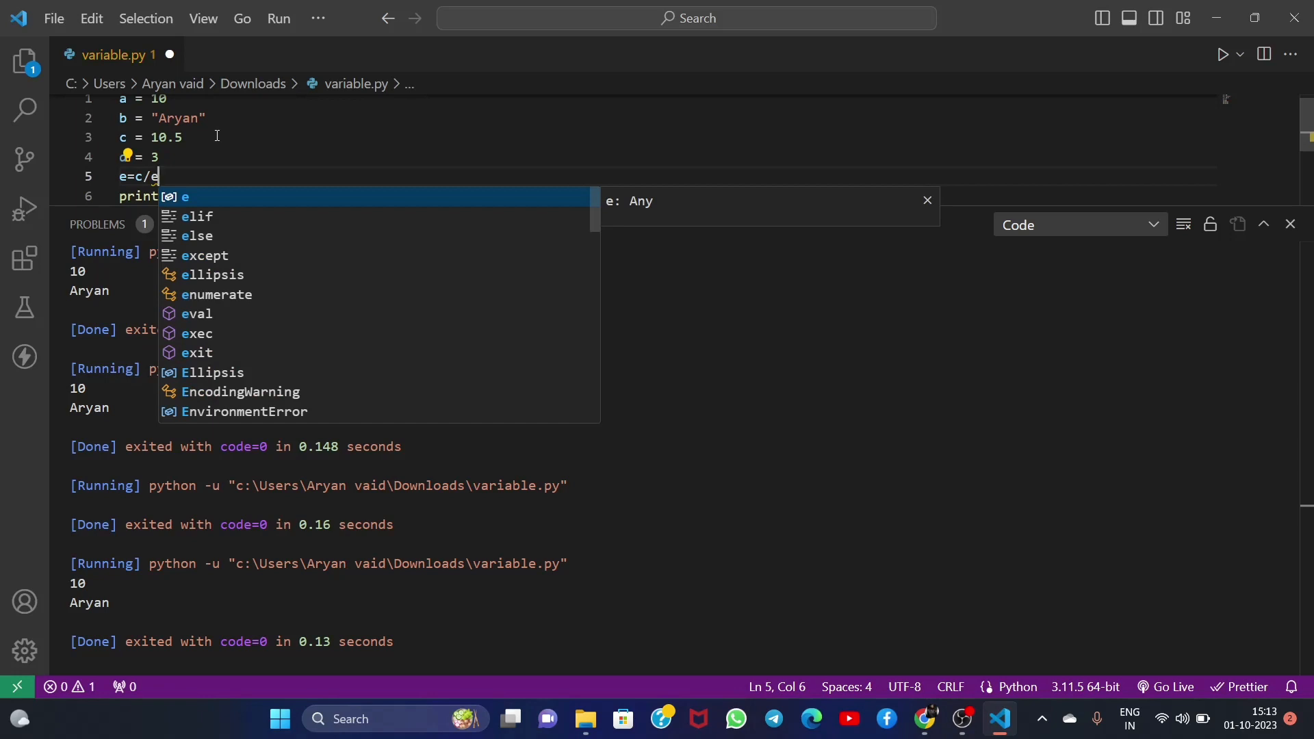
text(d)
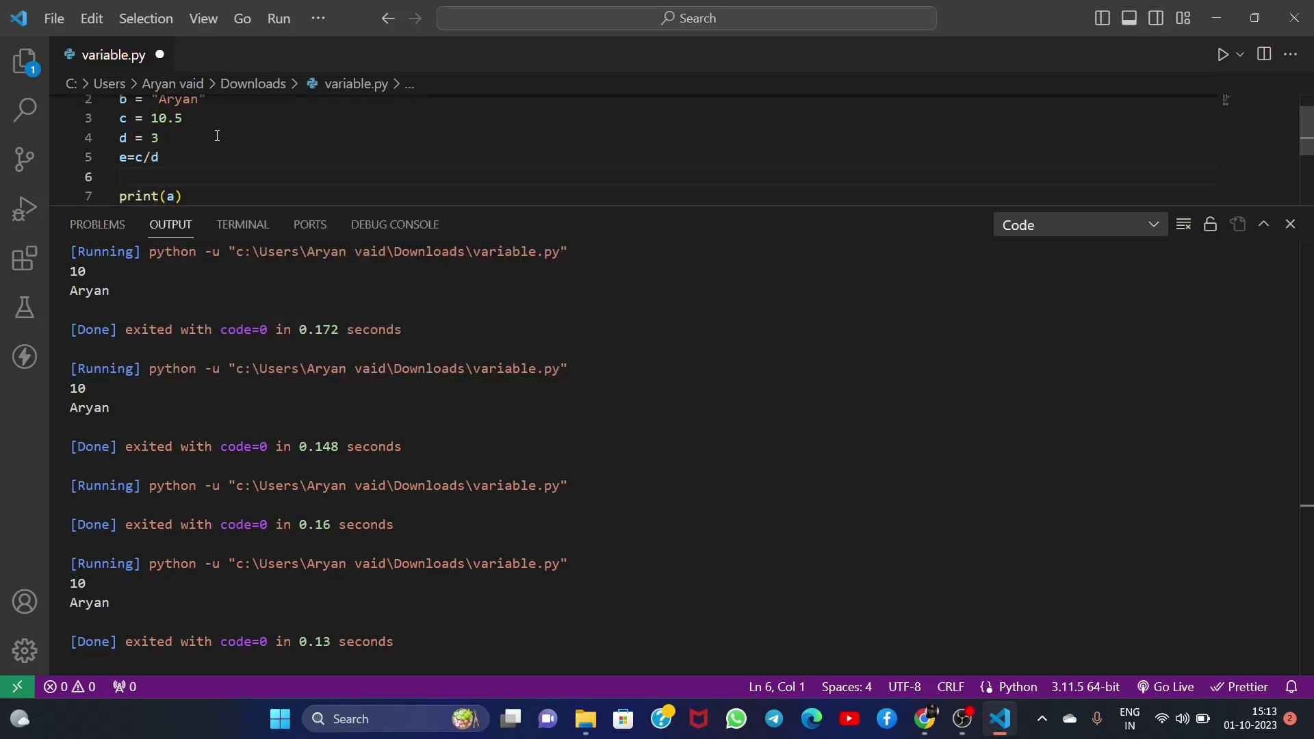
text(f=)
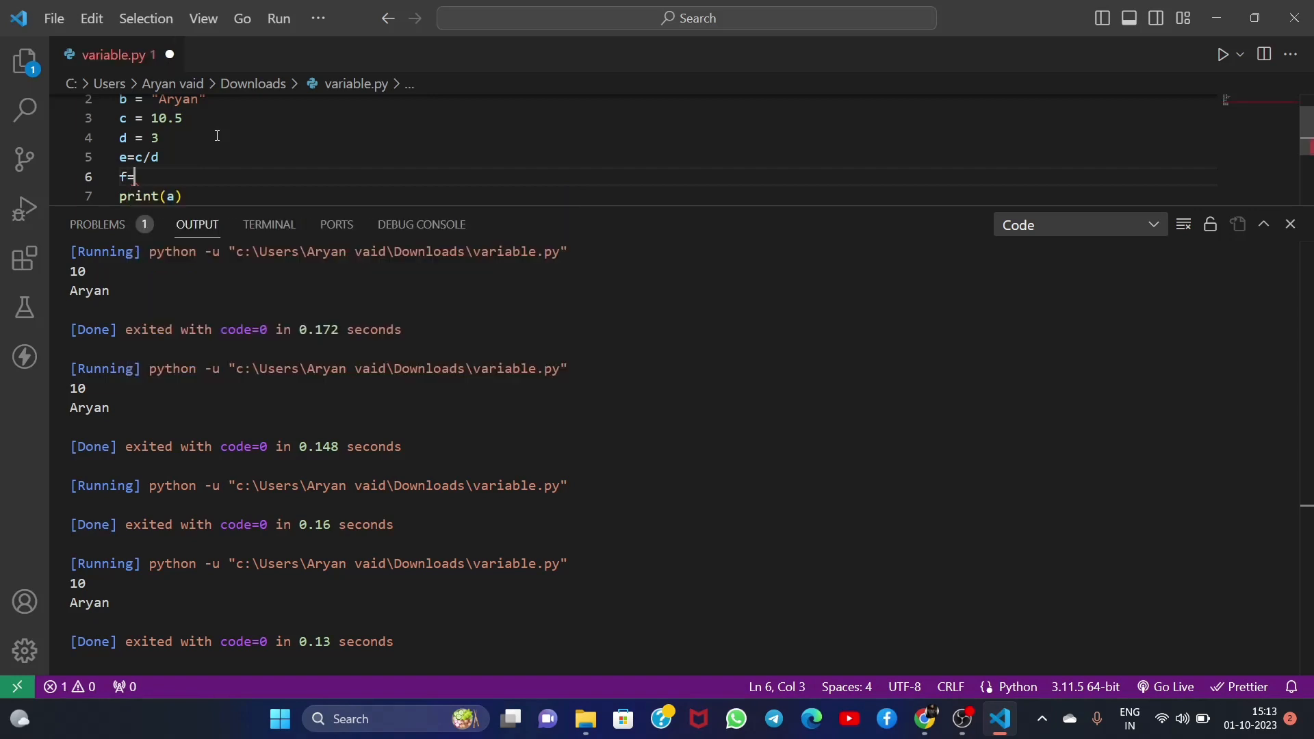
text(int)
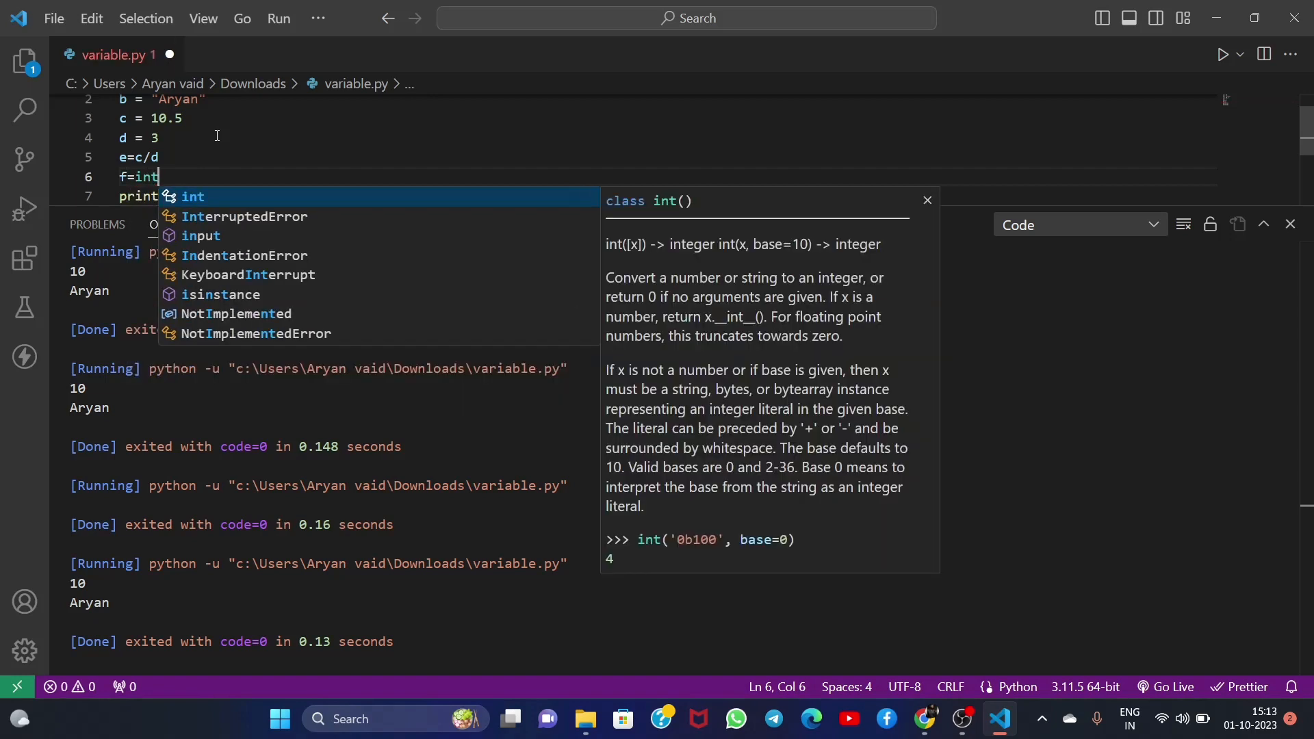
text((e))
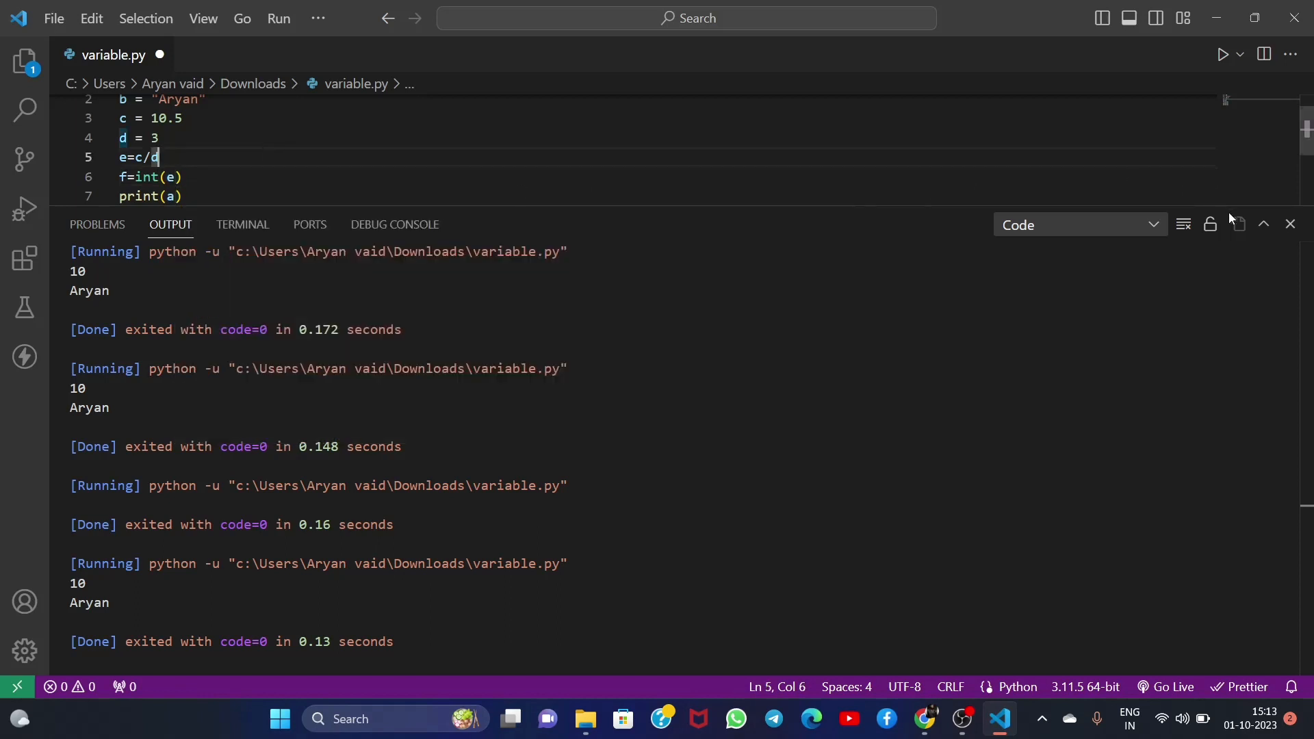
Hide the earlier run output and retype the c = 10.5 line in variable.py.
click(1289, 224)
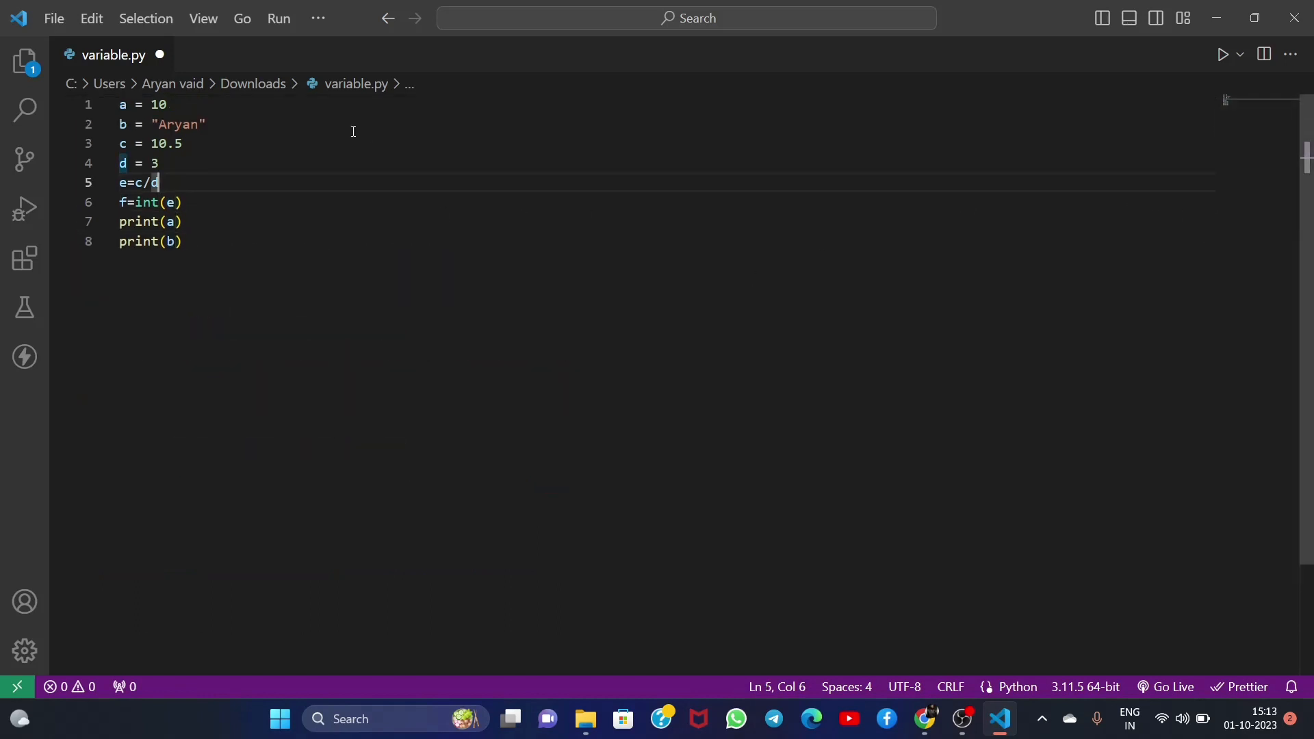
mouse_move(209, 115)
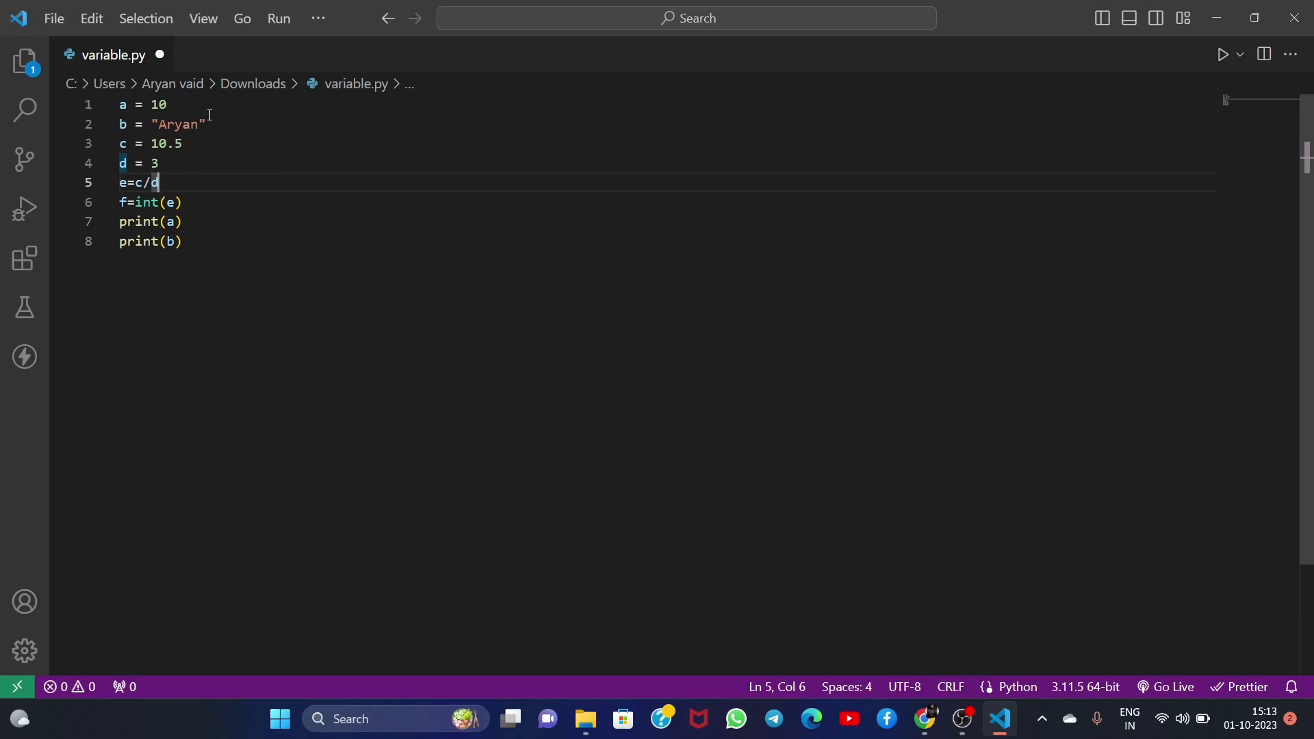
mouse_move(143, 124)
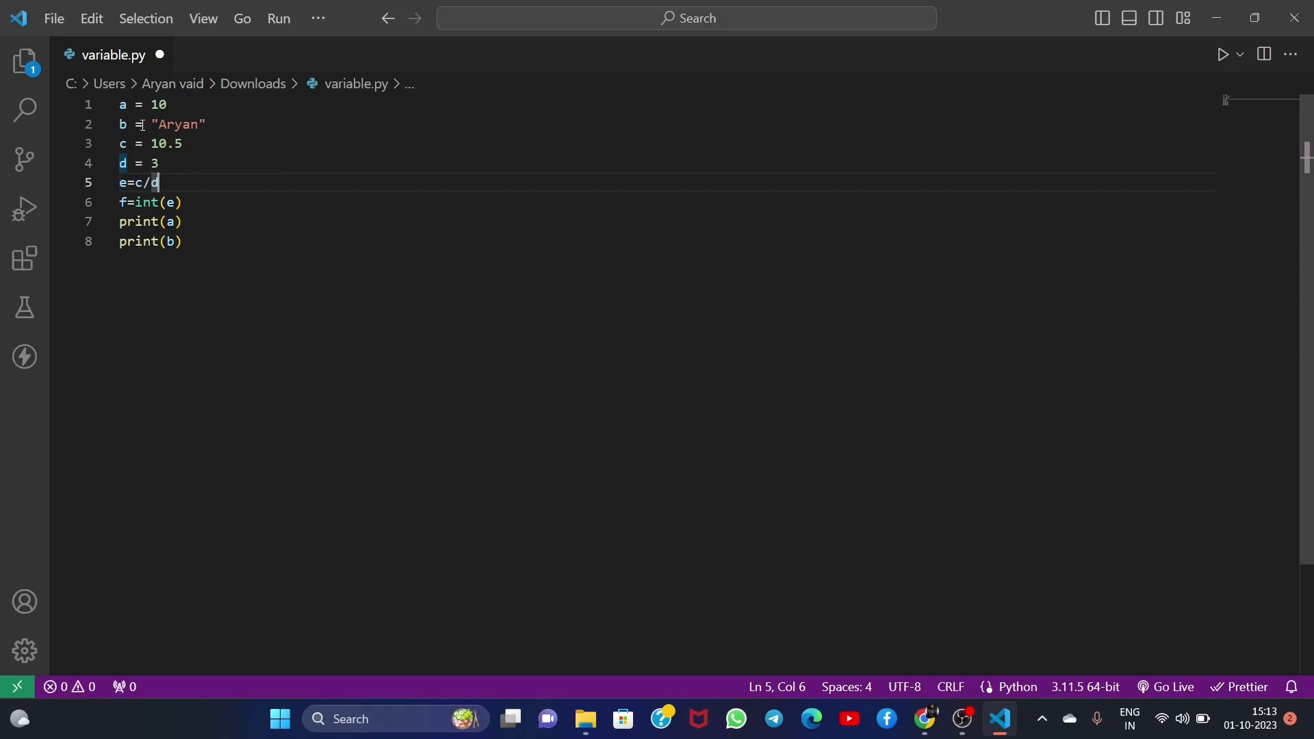
click(149, 124)
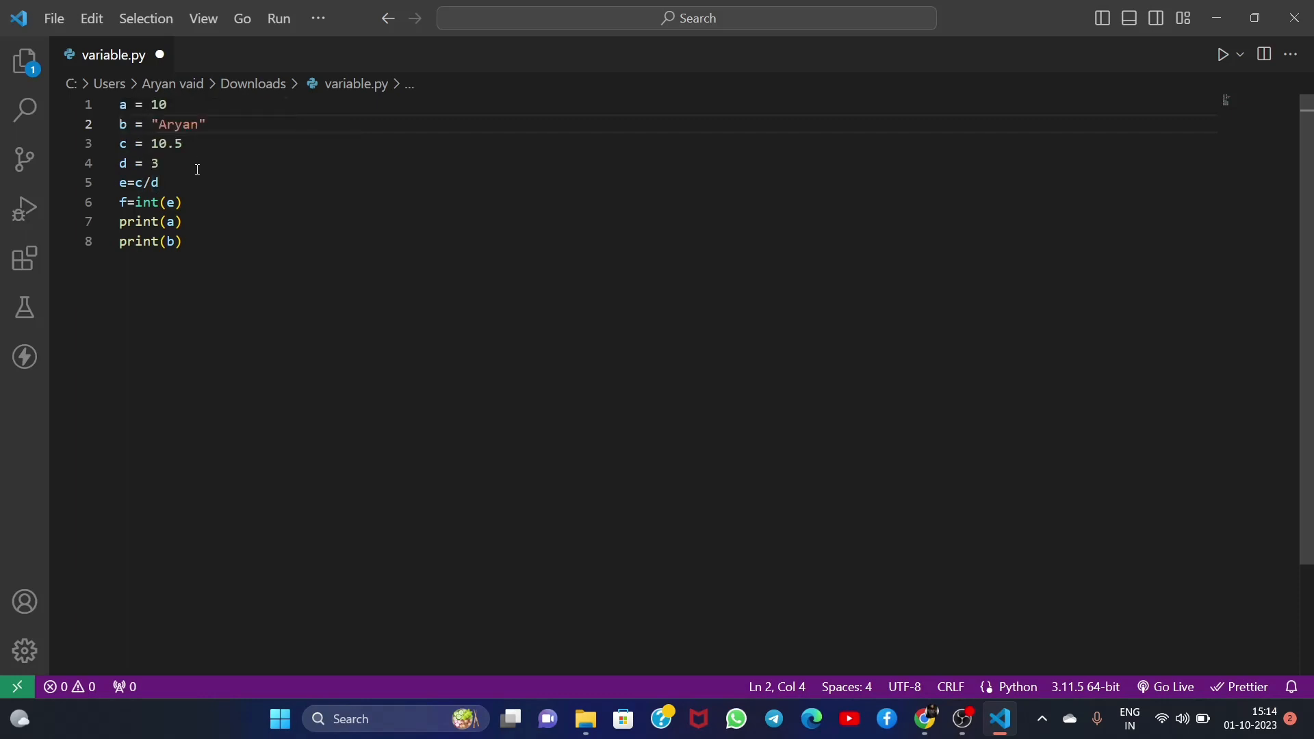
mouse_move(122, 182)
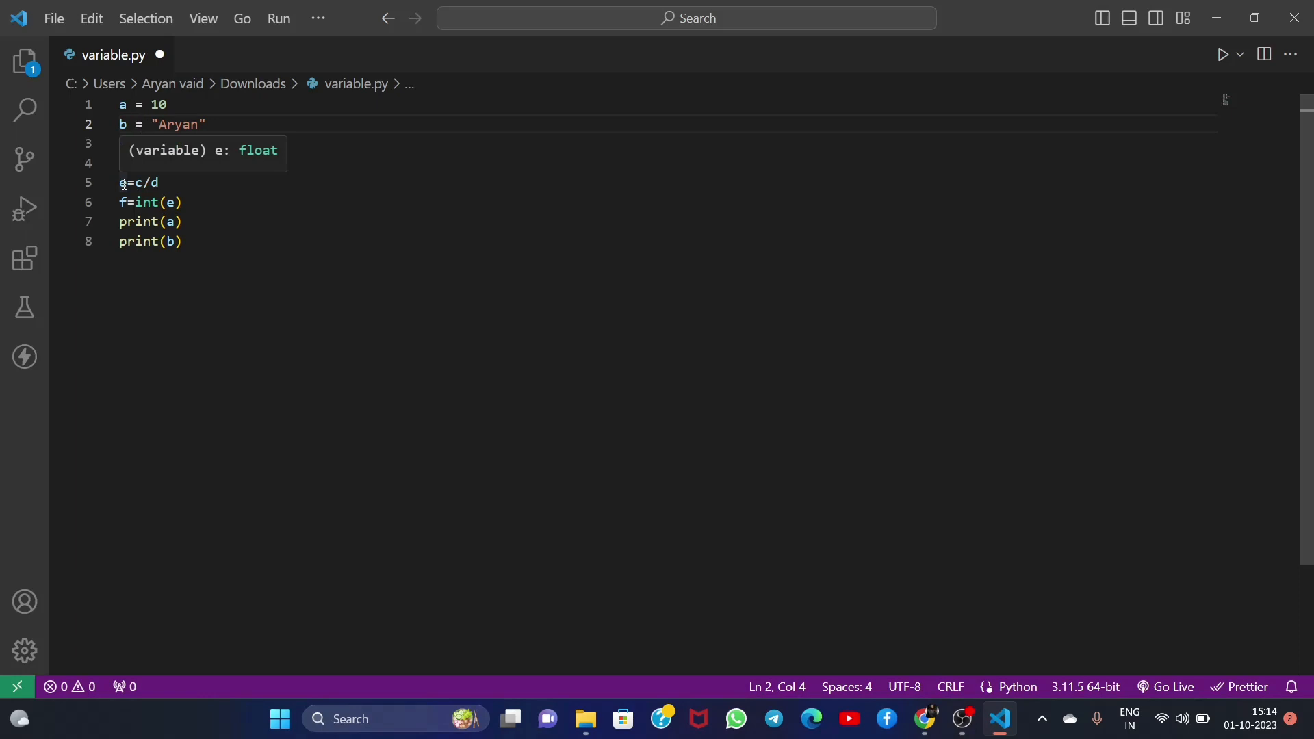
text(c = 10.5)
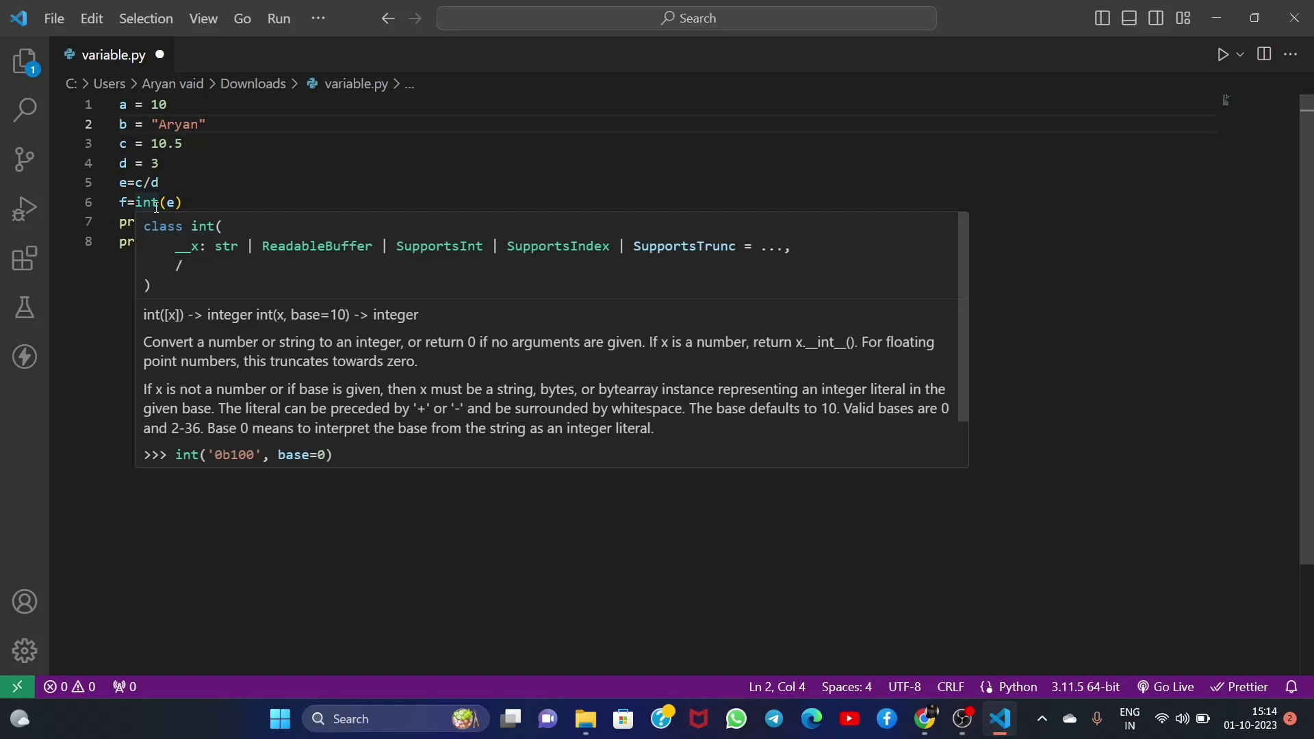
click(292, 184)
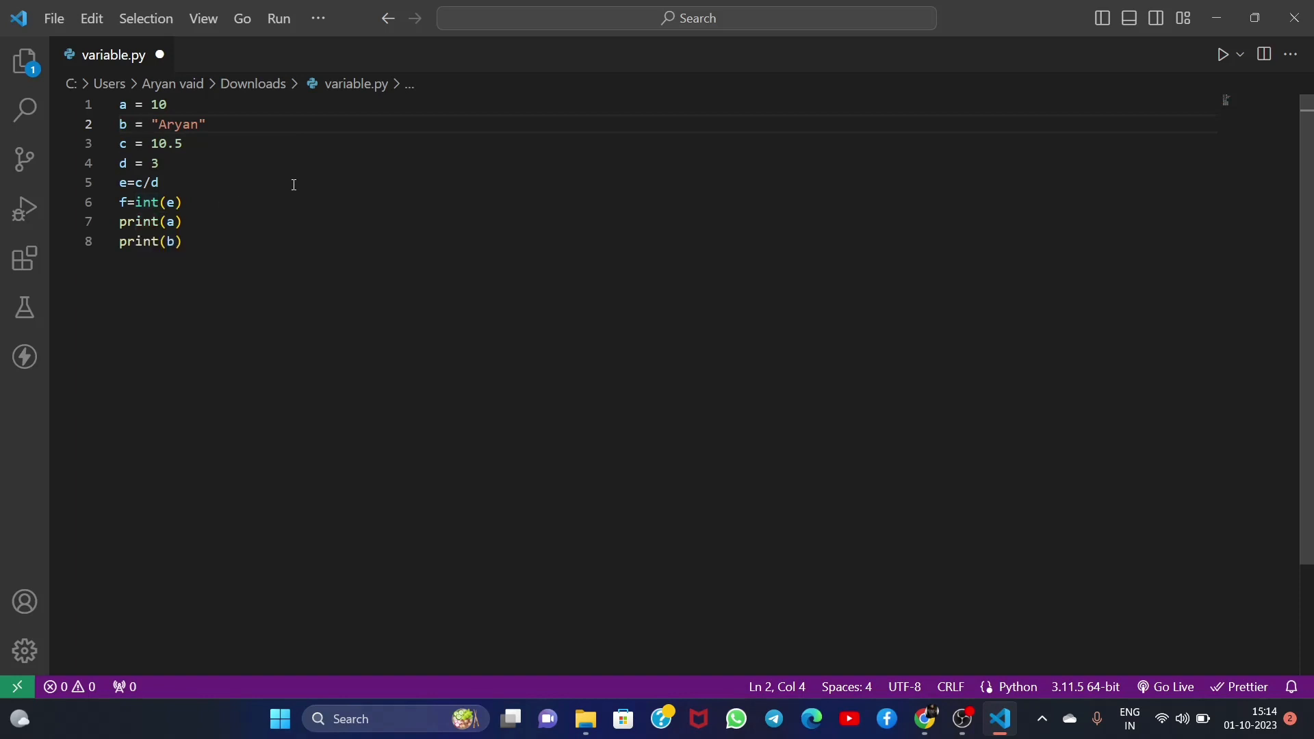
mouse_move(188, 202)
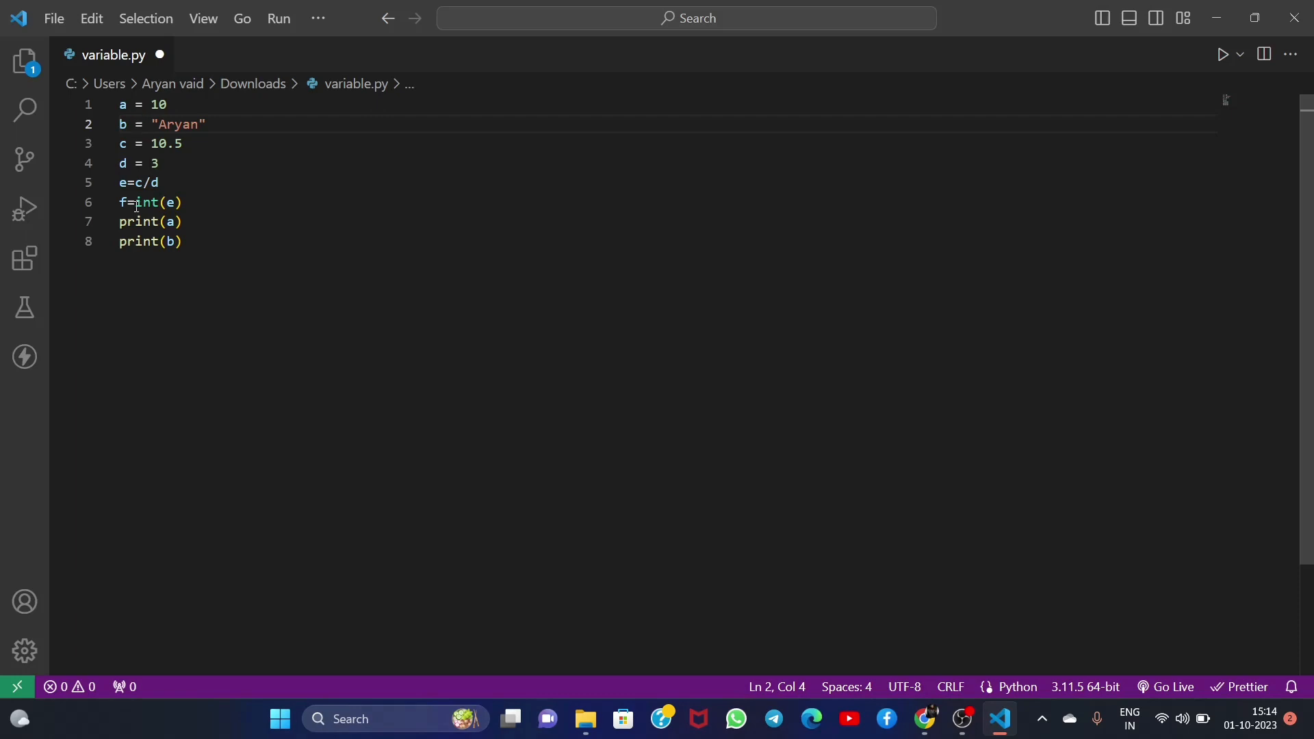
mouse_move(147, 202)
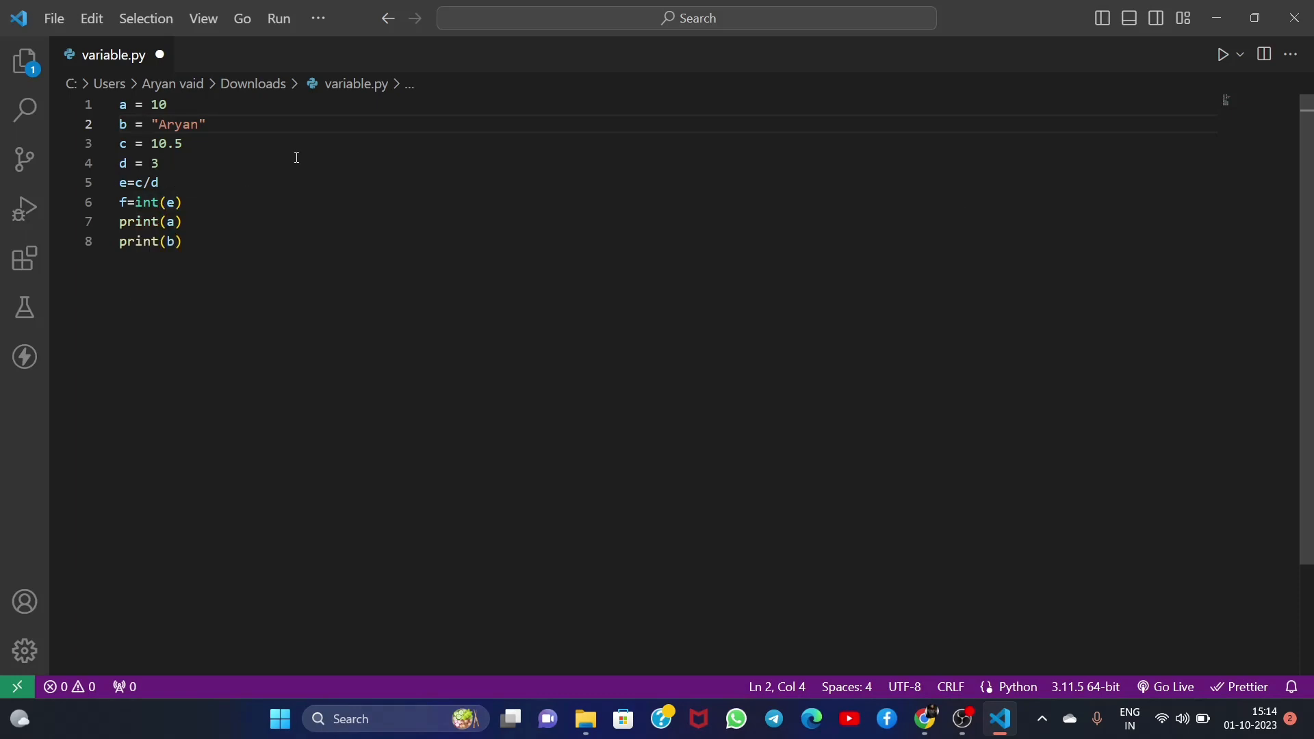
mouse_move(215, 209)
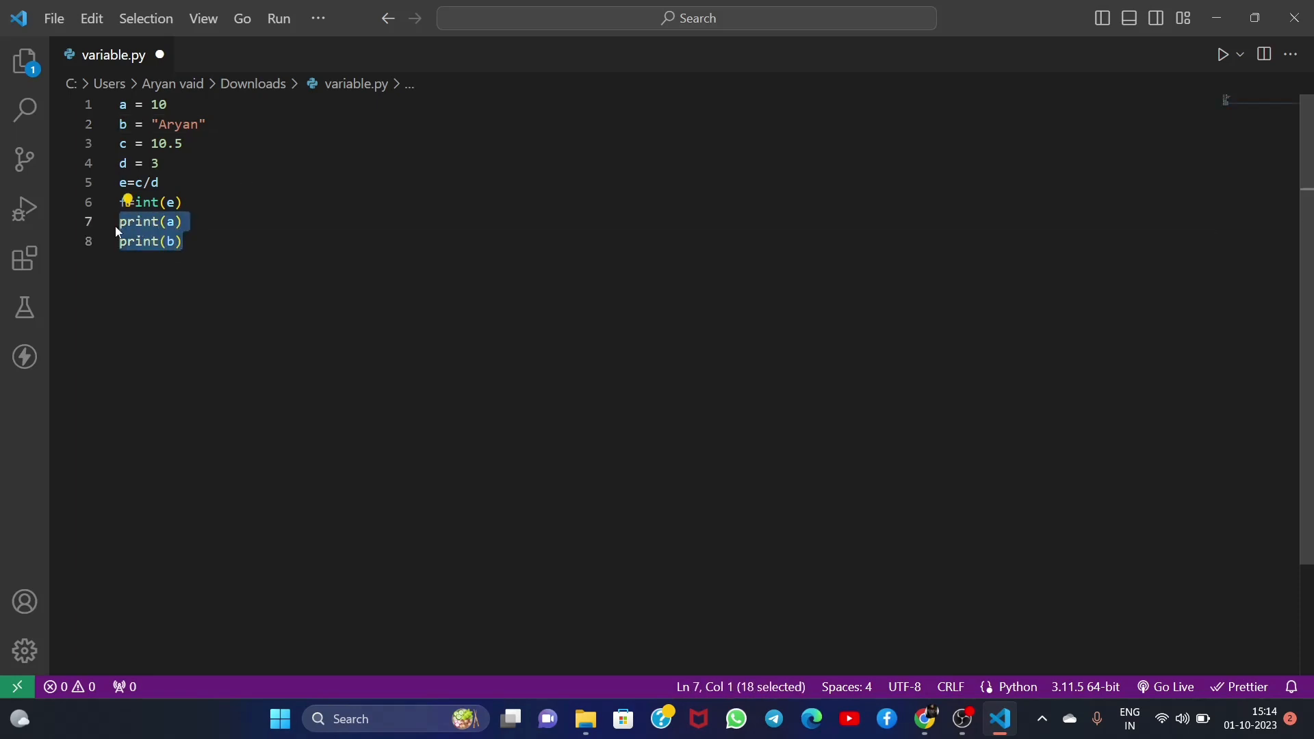
Write print(a) through print(f) on separate lines and save variable.py.
text(print(a)
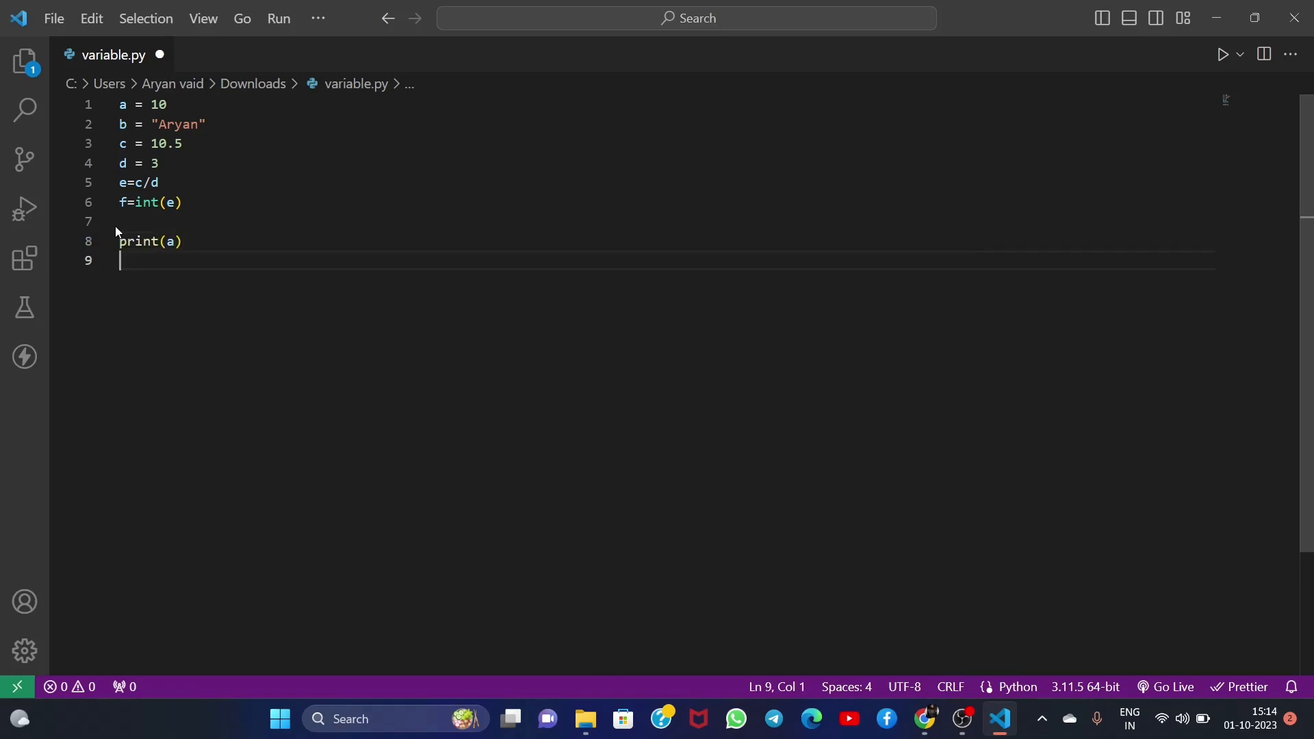
text(print(b))
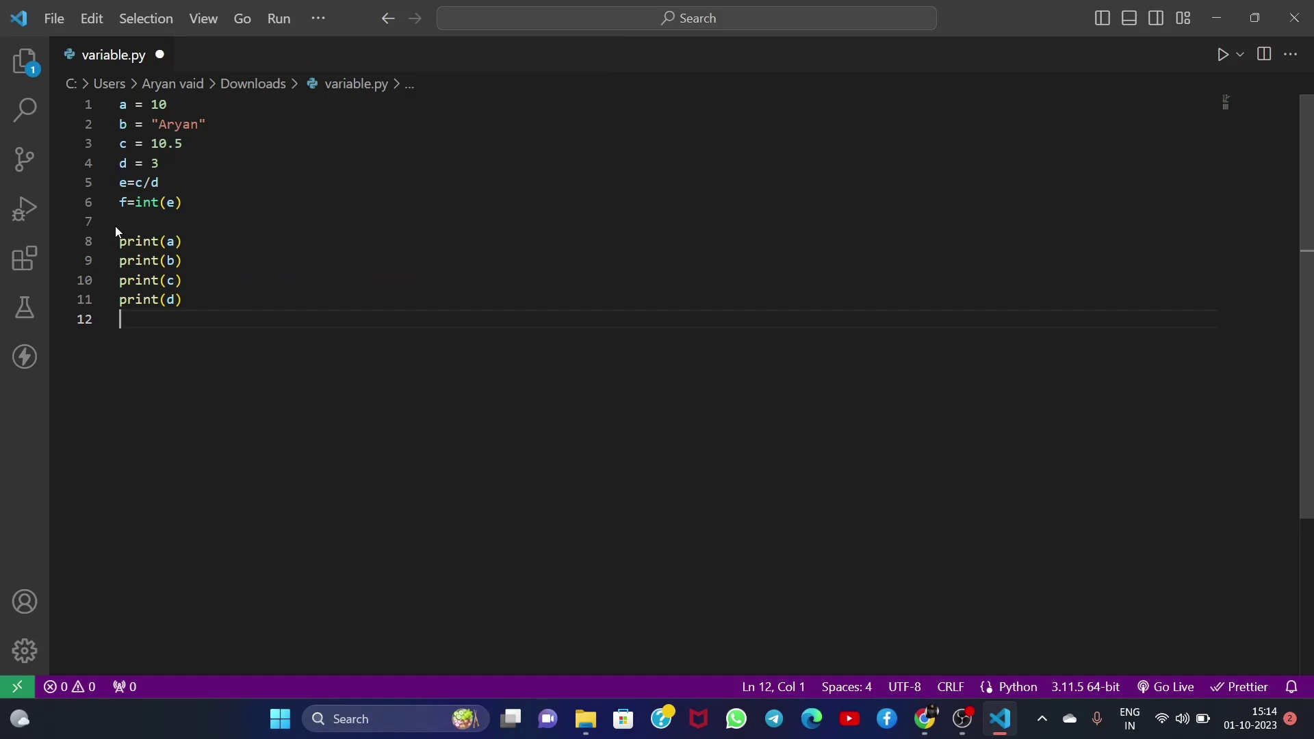
text(print()
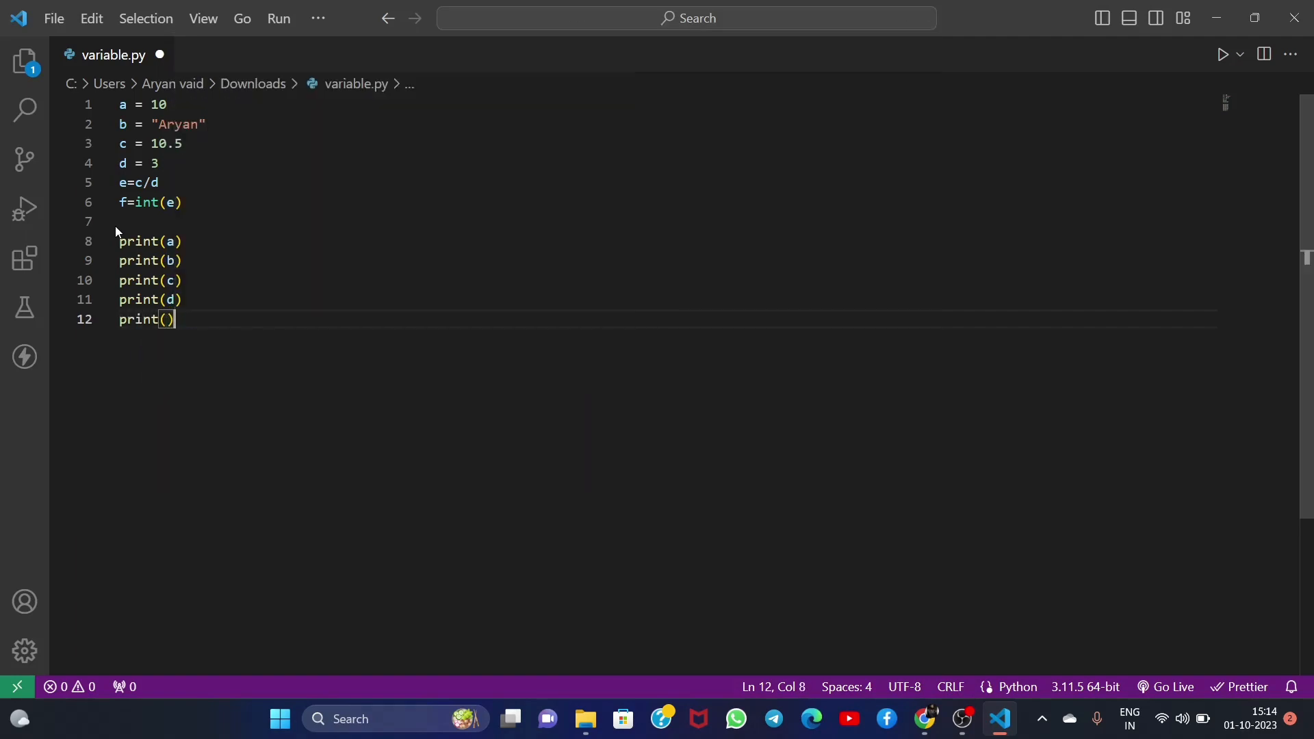
text(e)
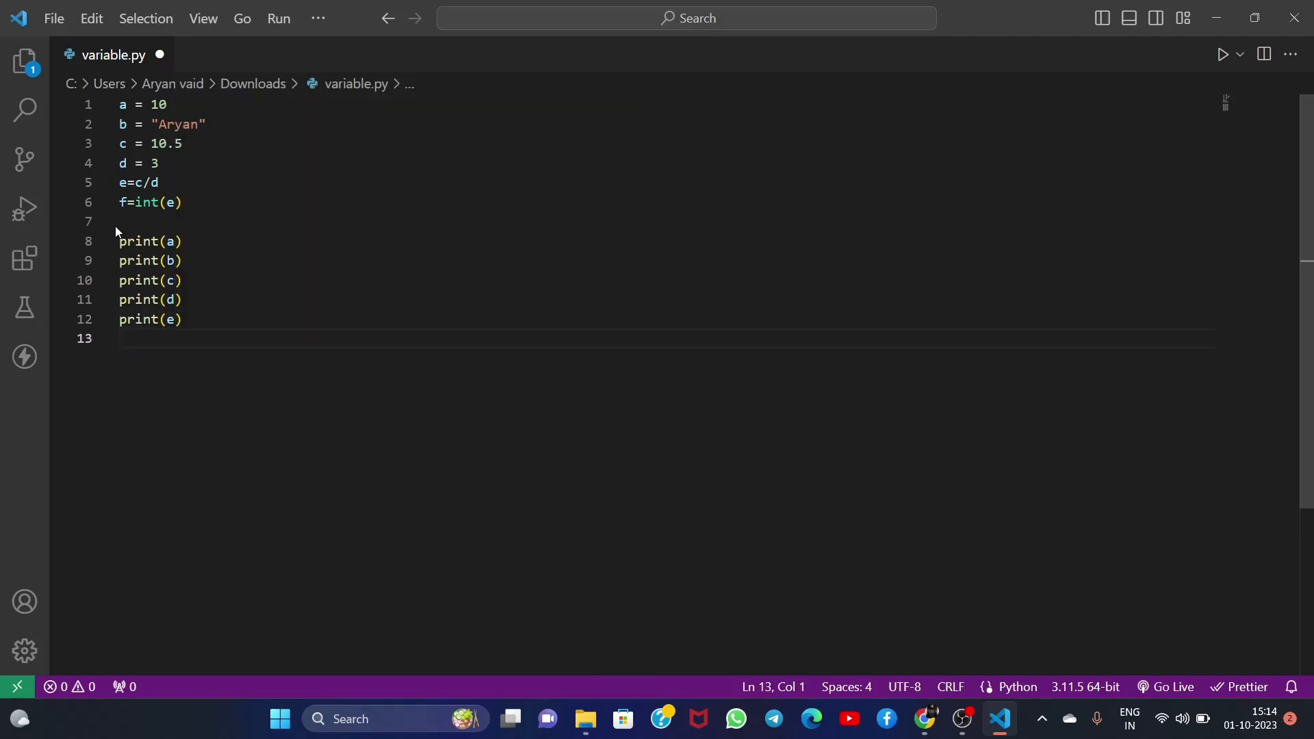
text(print(f)
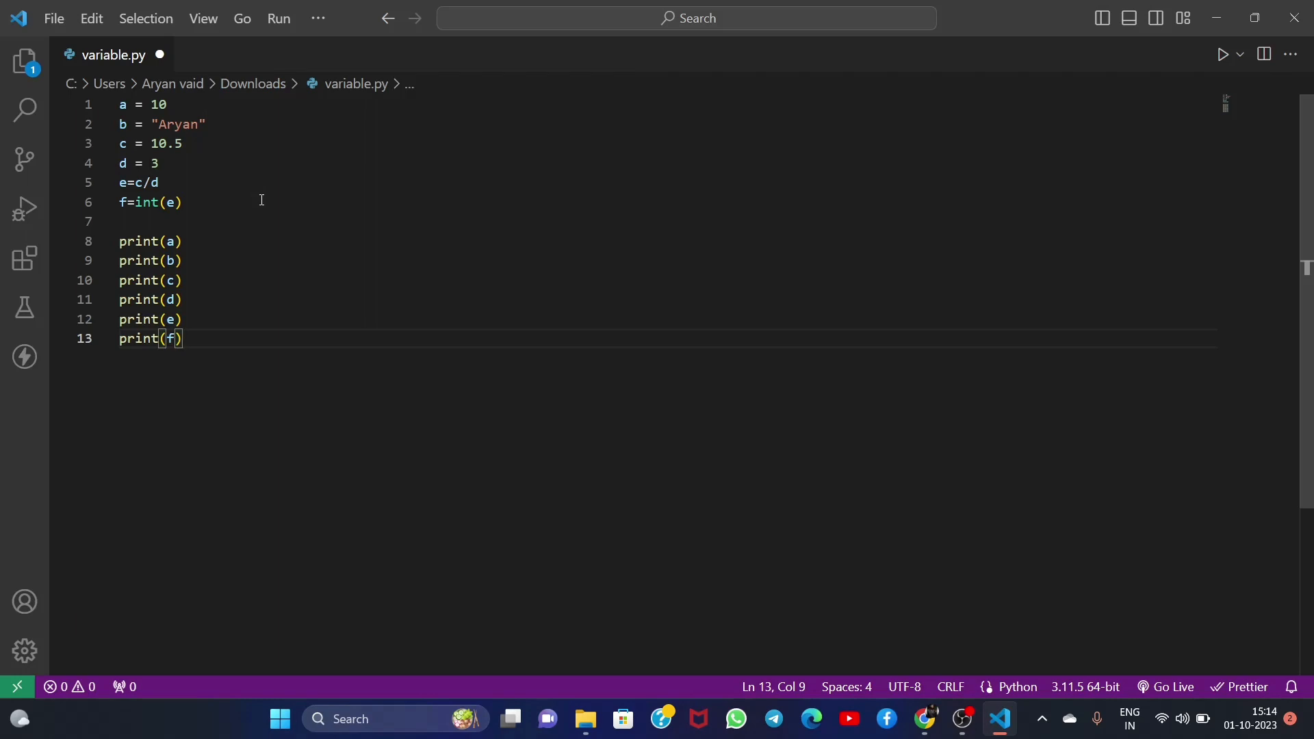
key(ctrl+s)
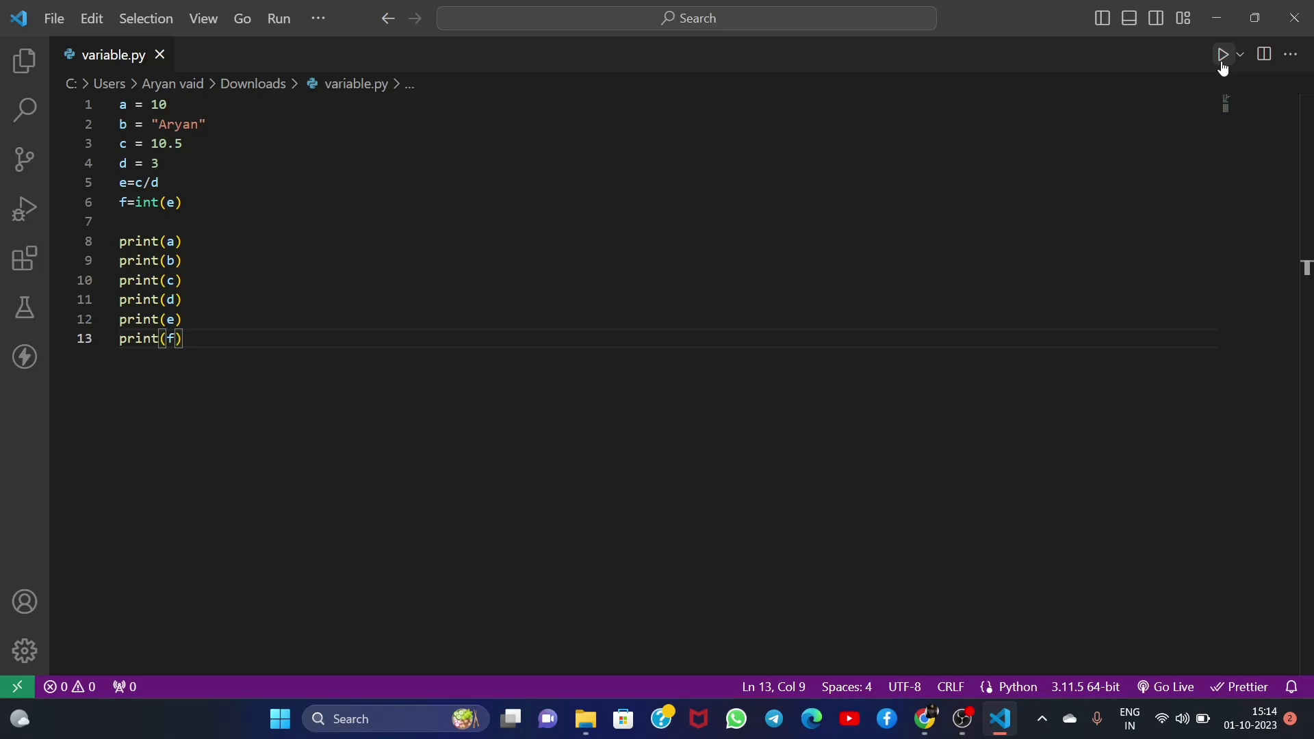
Run variable.py and review output 10, Aryan, 10.5, 3, 3.5, 3, clearing the selection.
click(1222, 54)
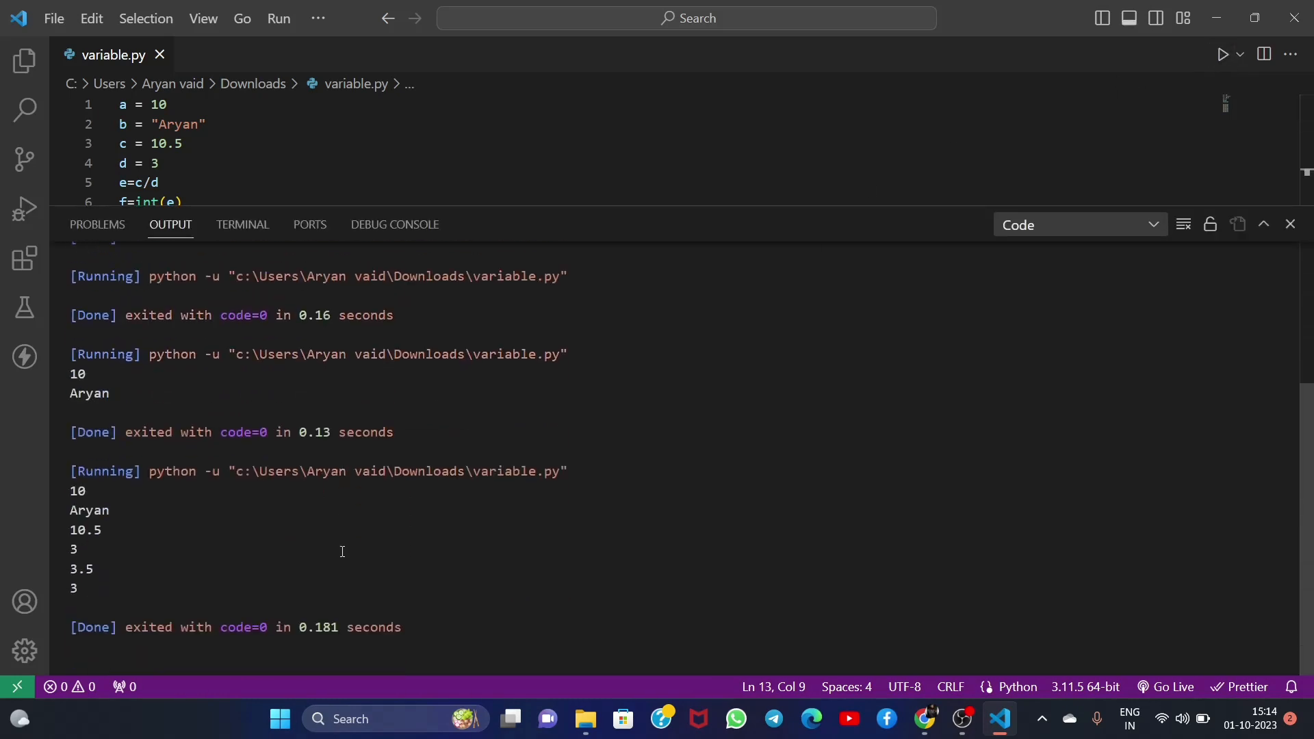
scroll(down, 3)
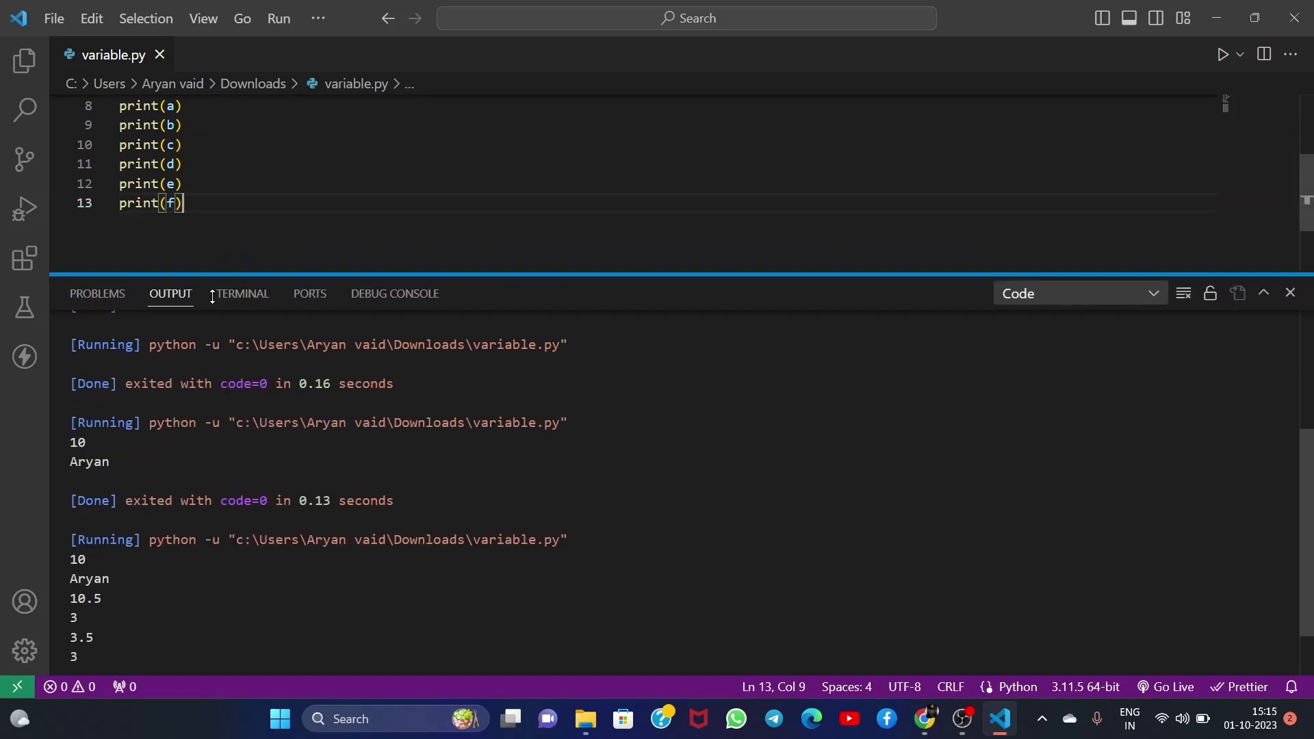
click(1223, 53)
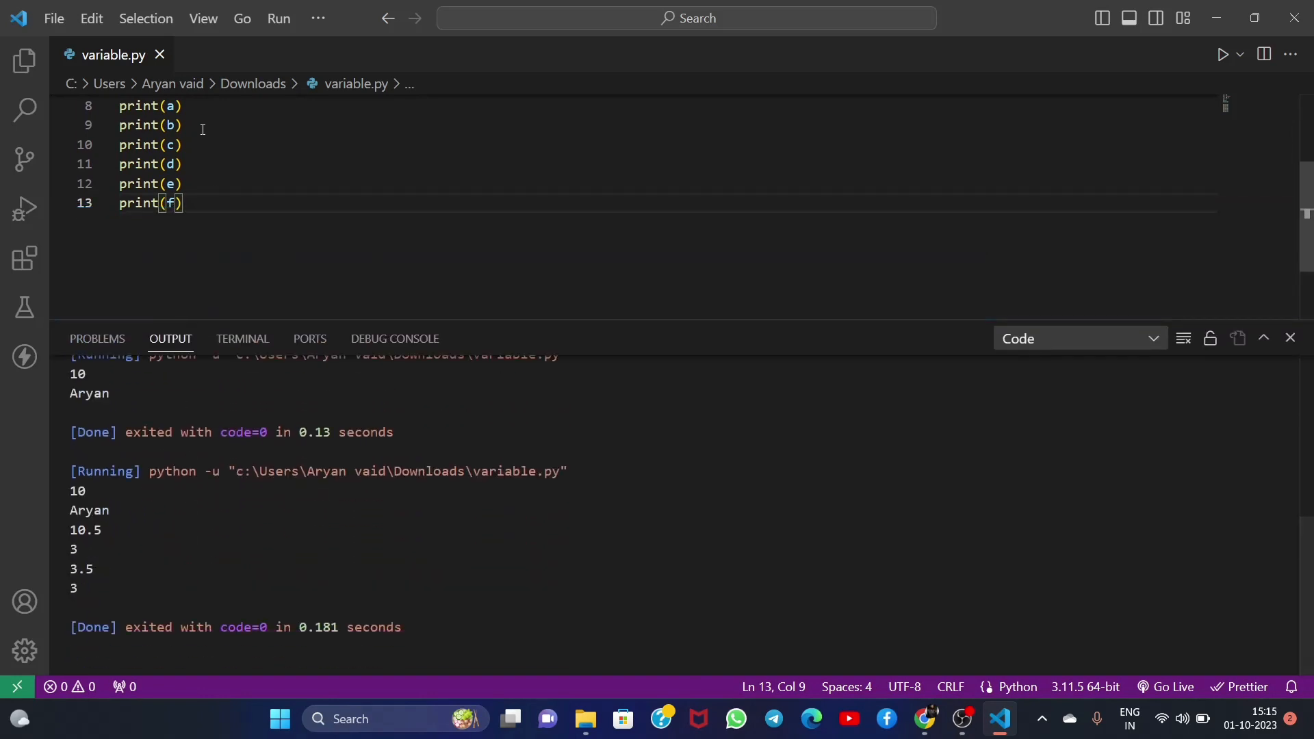
scroll(up, 3)
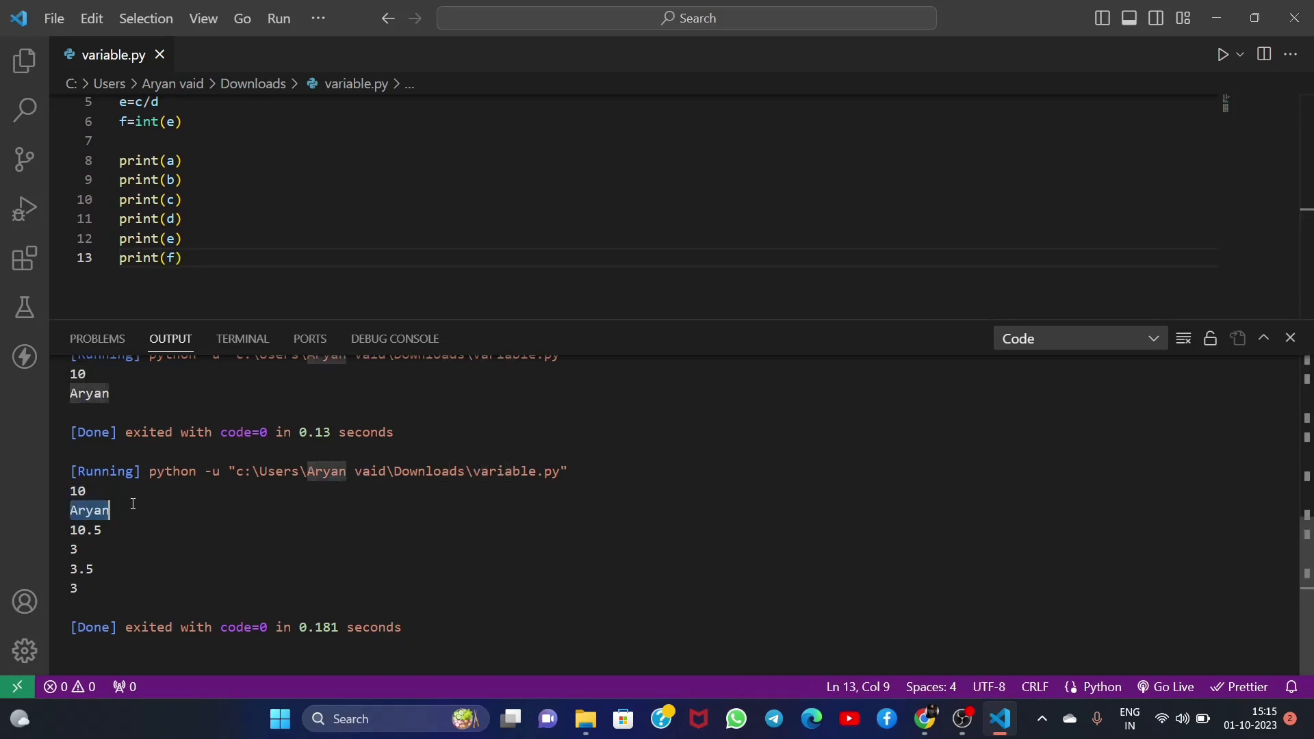
mouse_move(173, 199)
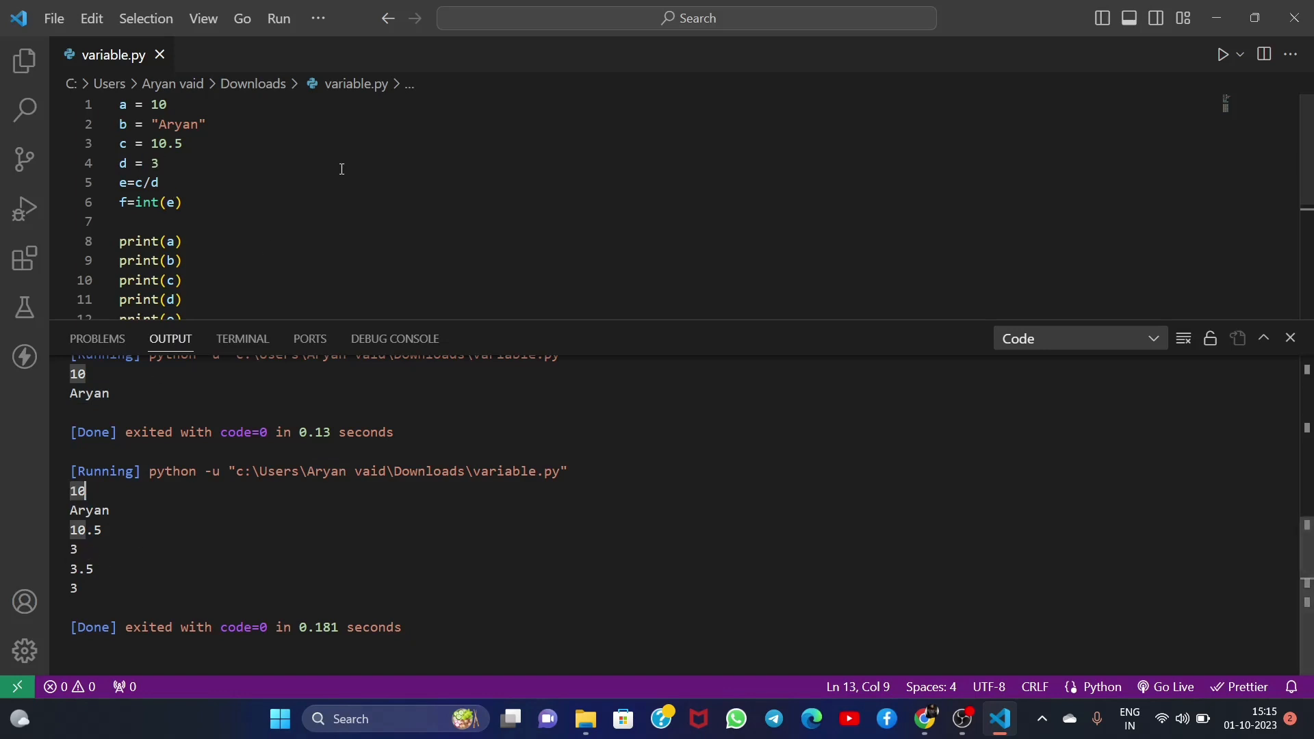
mouse_move(150, 166)
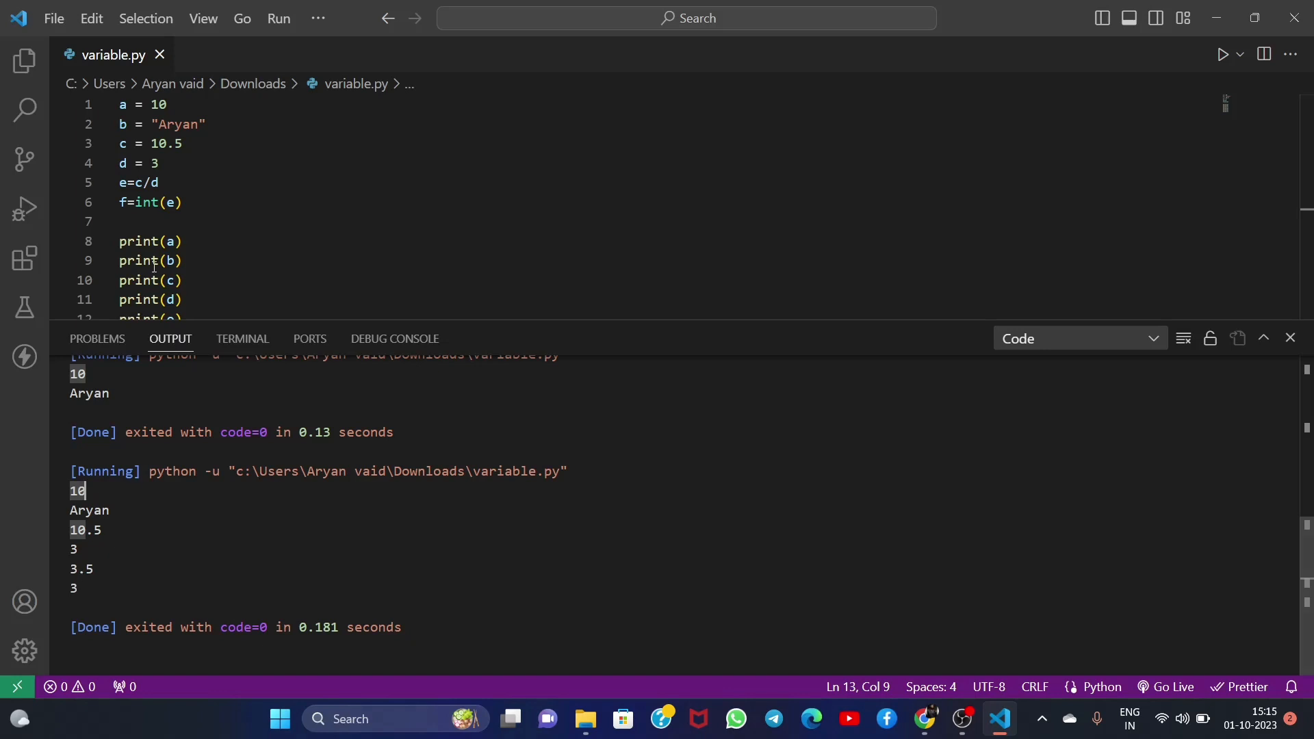
mouse_move(169, 203)
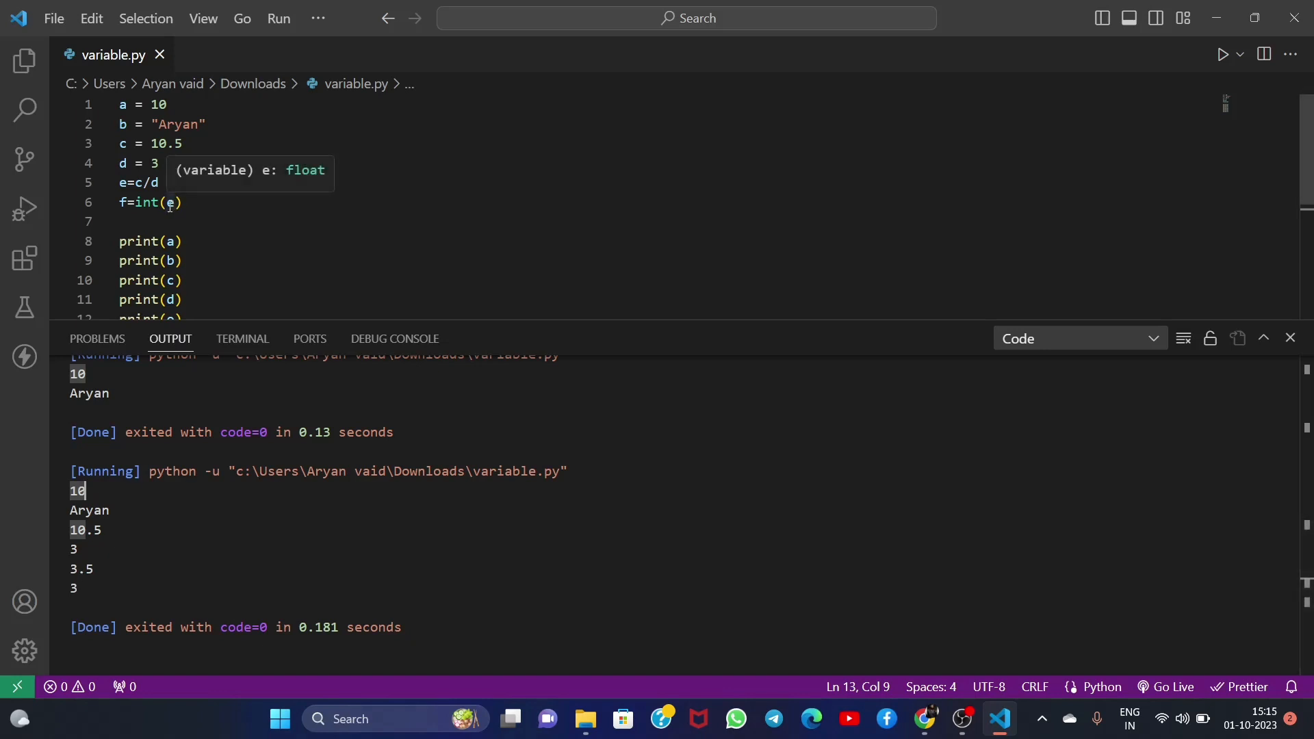
mouse_move(100, 586)
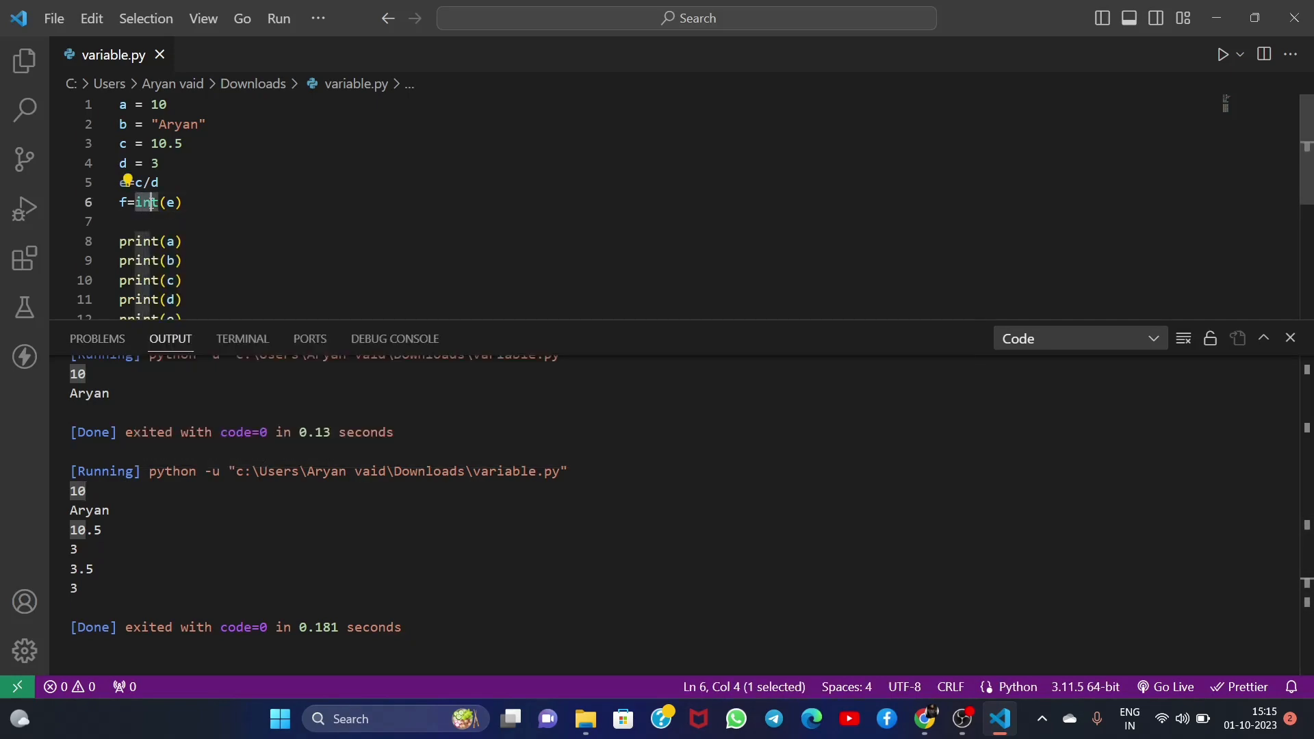
click(179, 202)
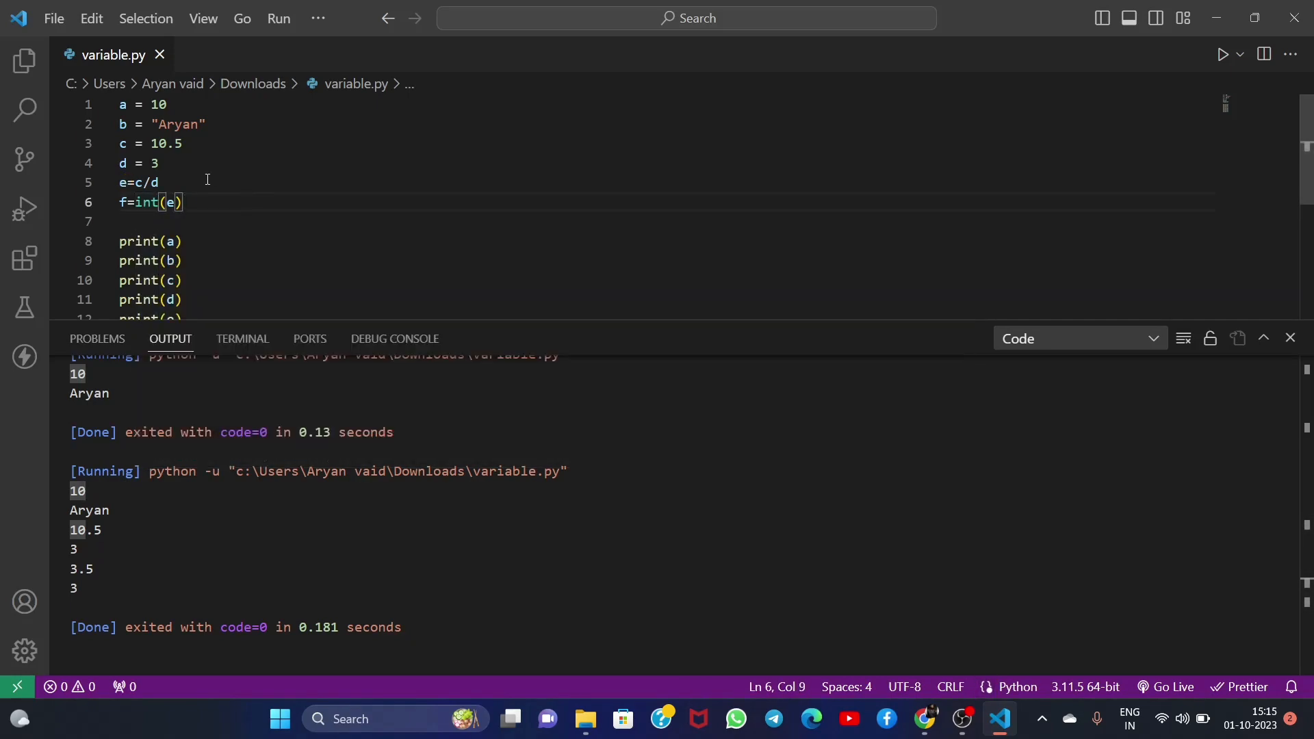
mouse_move(128, 201)
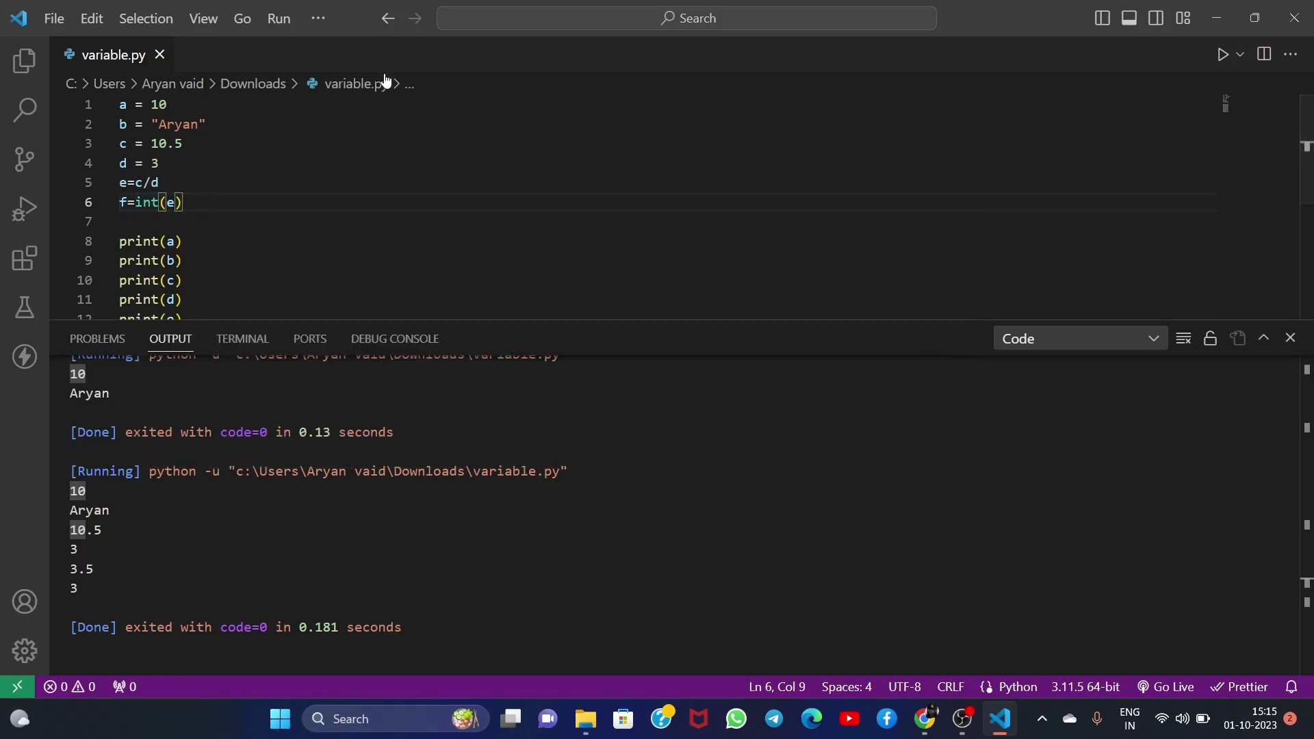
scroll(down, 3)
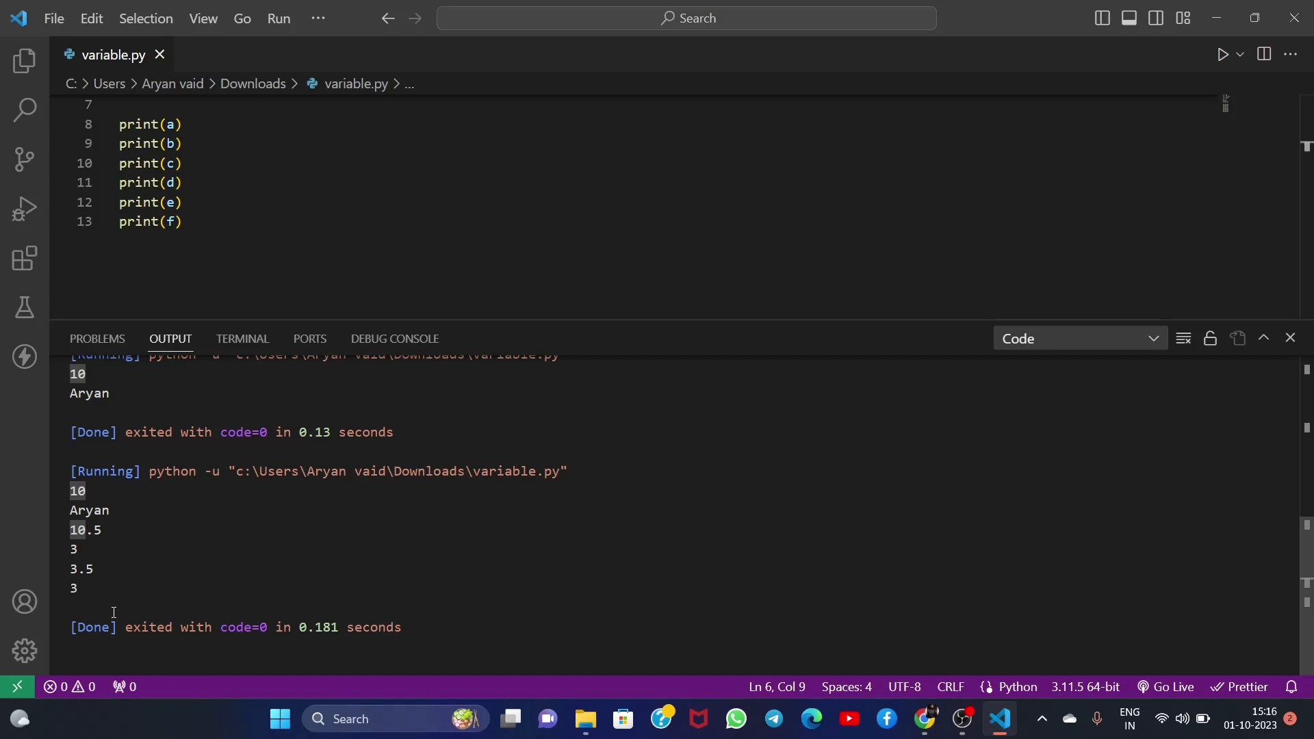
mouse_move(183, 582)
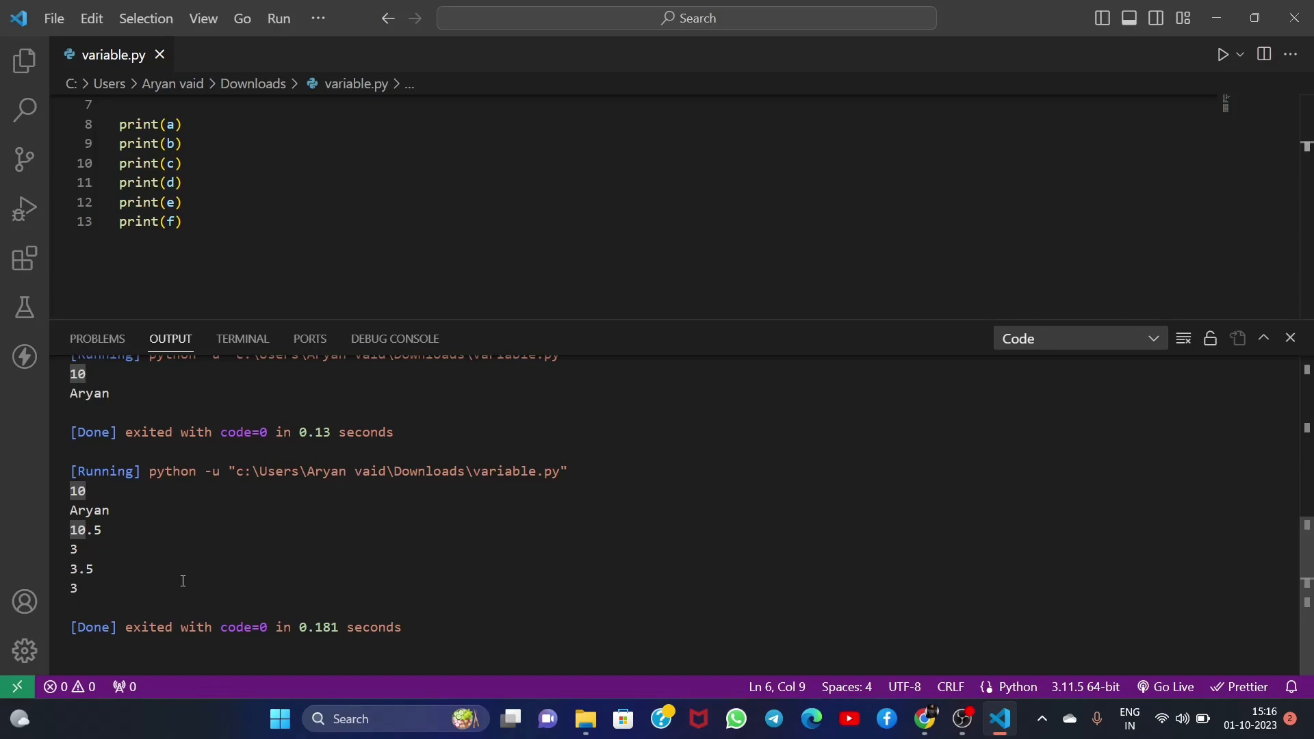